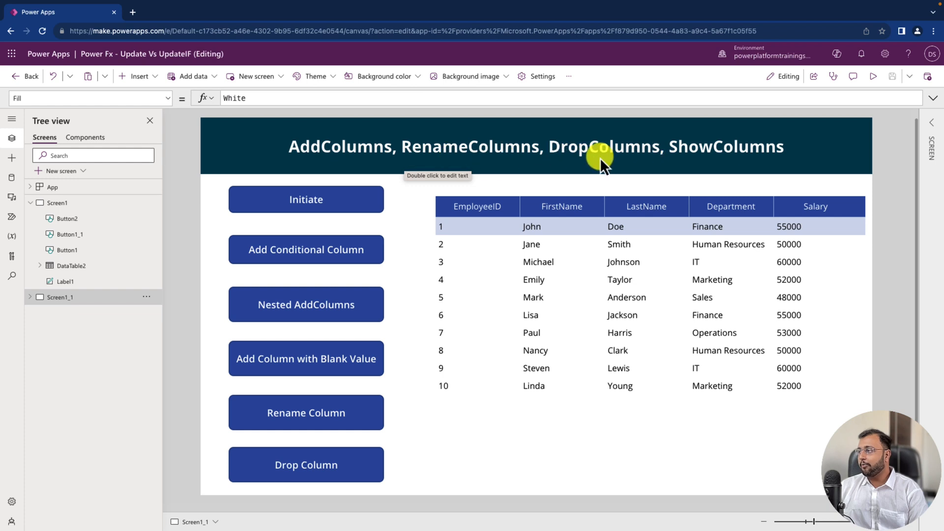
pyautogui.moveTo(758, 165)
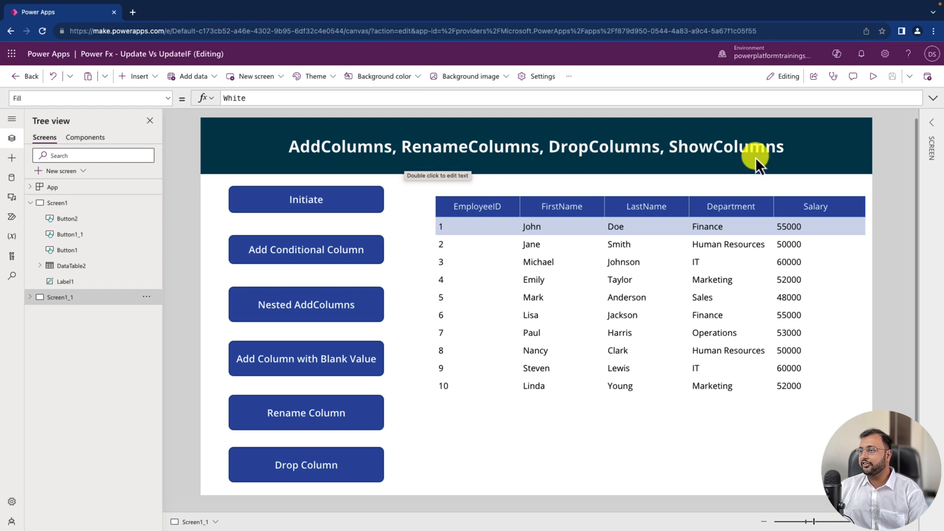
pyautogui.moveTo(755, 165)
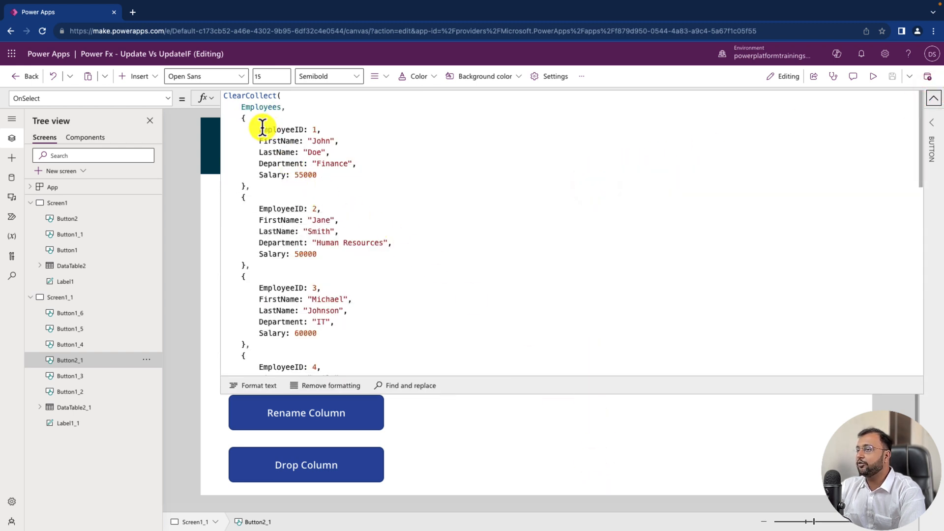
pyautogui.moveTo(293, 130)
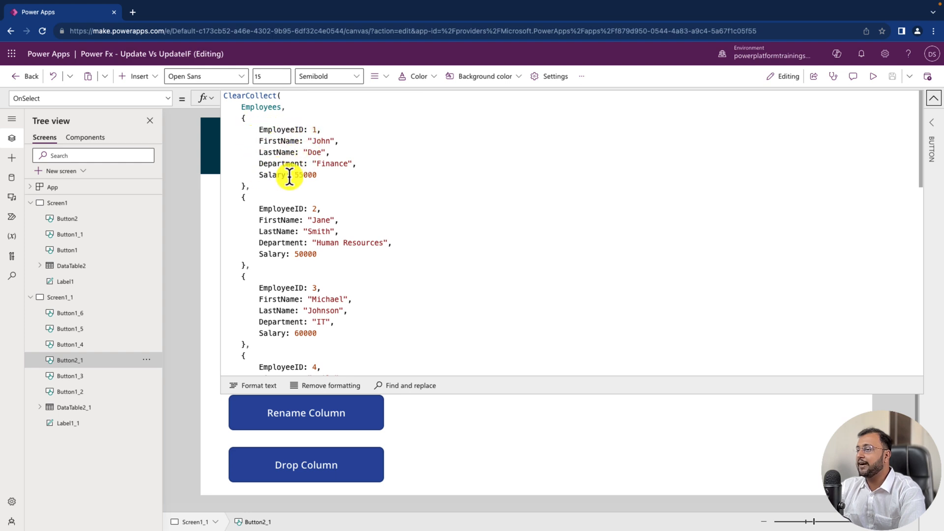
pyautogui.moveTo(337, 301)
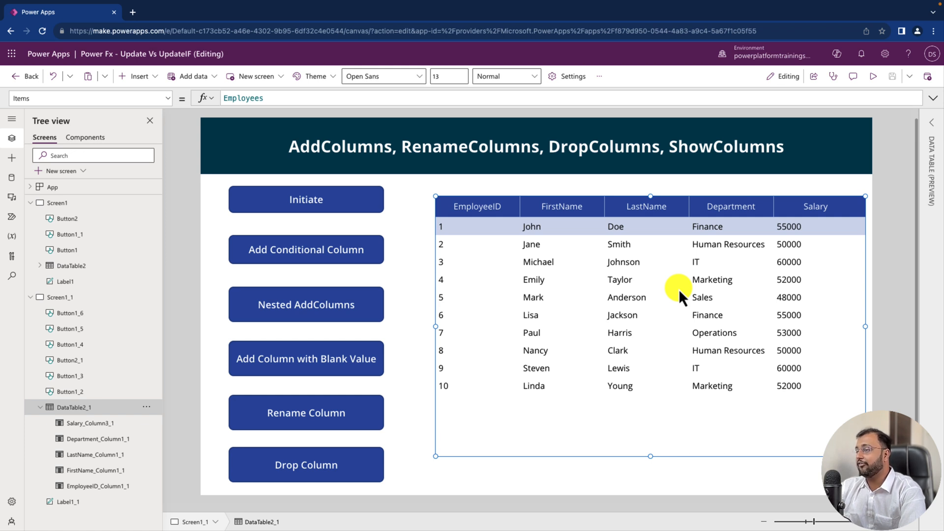
pyautogui.moveTo(346, 160)
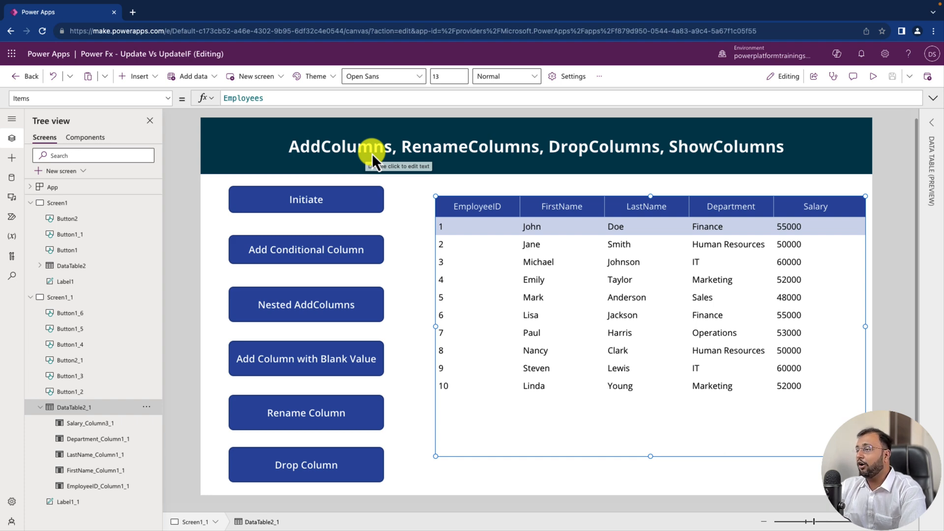
pyautogui.moveTo(365, 169)
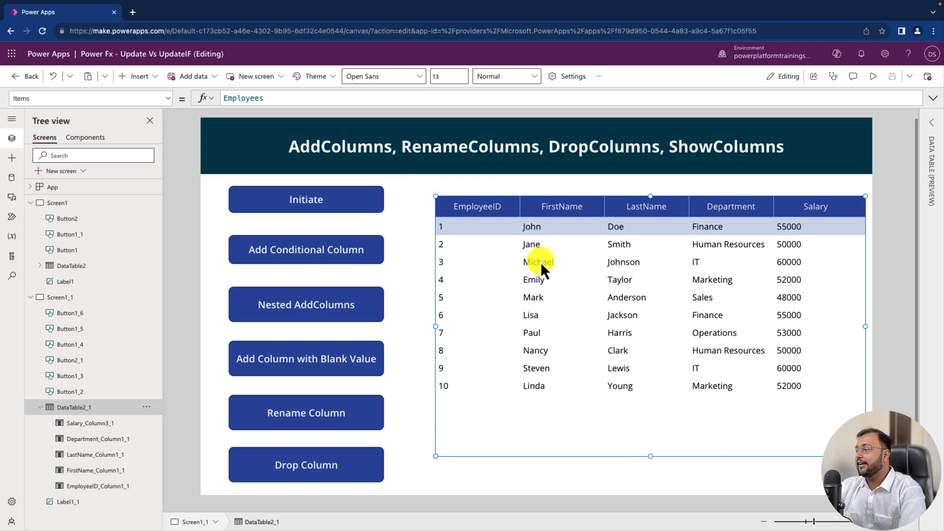
pyautogui.moveTo(477, 228)
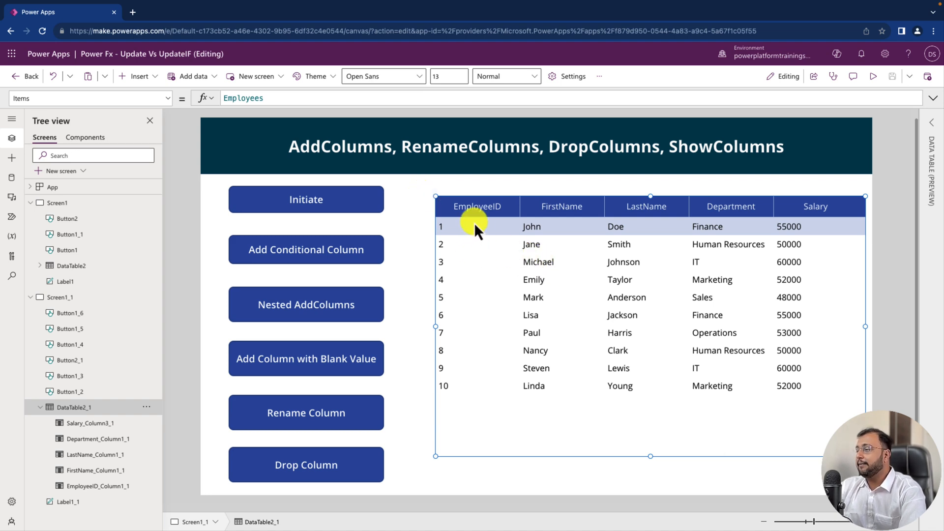
pyautogui.moveTo(818, 221)
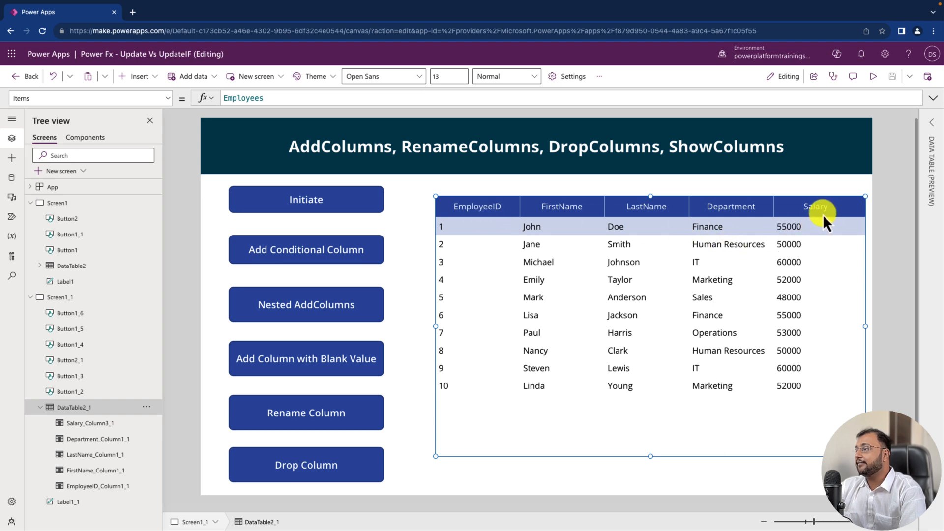
pyautogui.moveTo(804, 316)
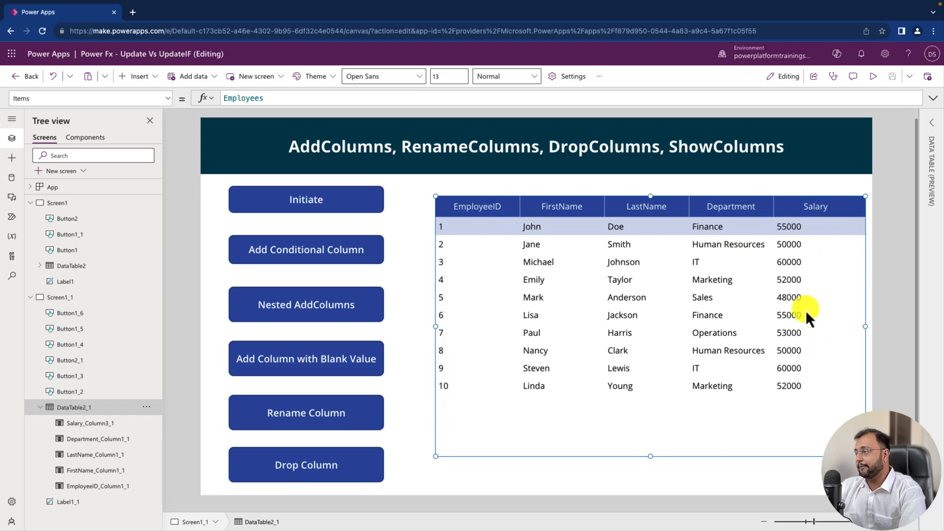
pyautogui.moveTo(814, 196)
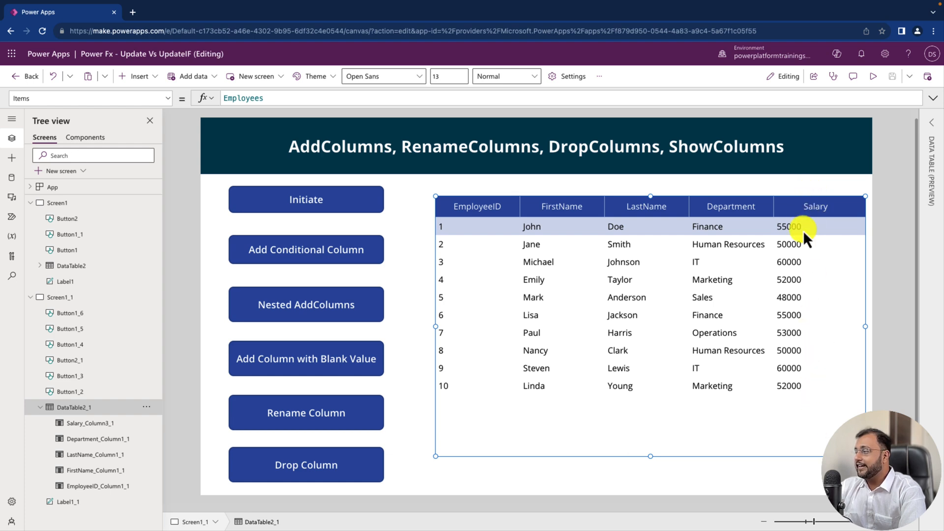
pyautogui.moveTo(805, 278)
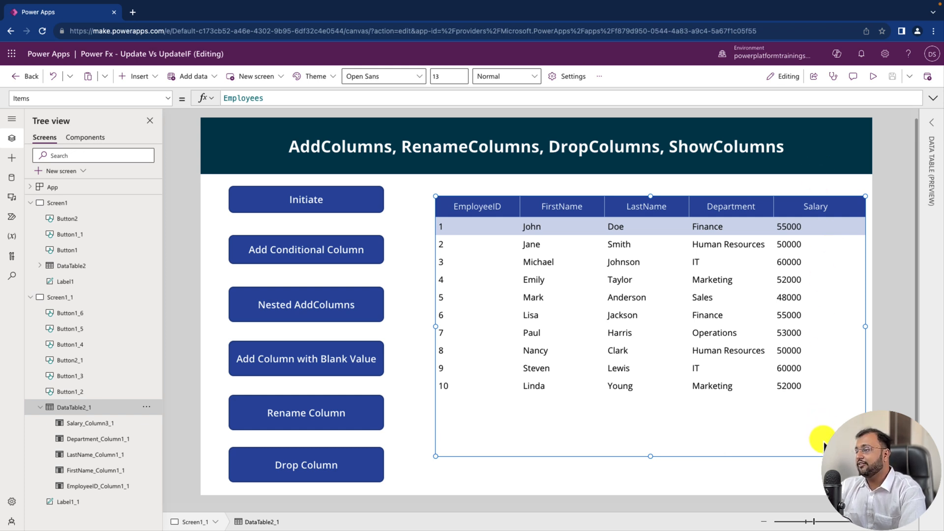
# Start Button1_2's OnSelect as AddColumns(Employees,"Grade", ready for the condition
pyautogui.click(306, 250)
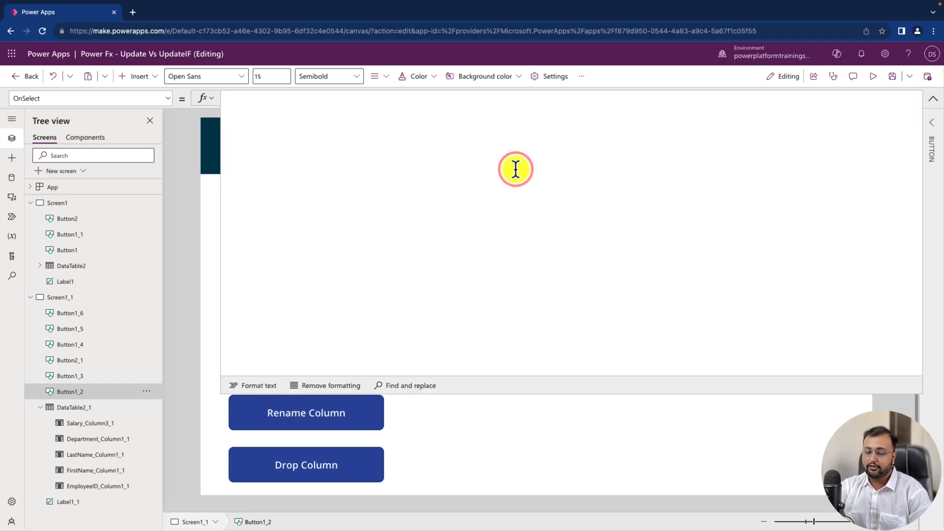
pyautogui.write('AddColumns(')
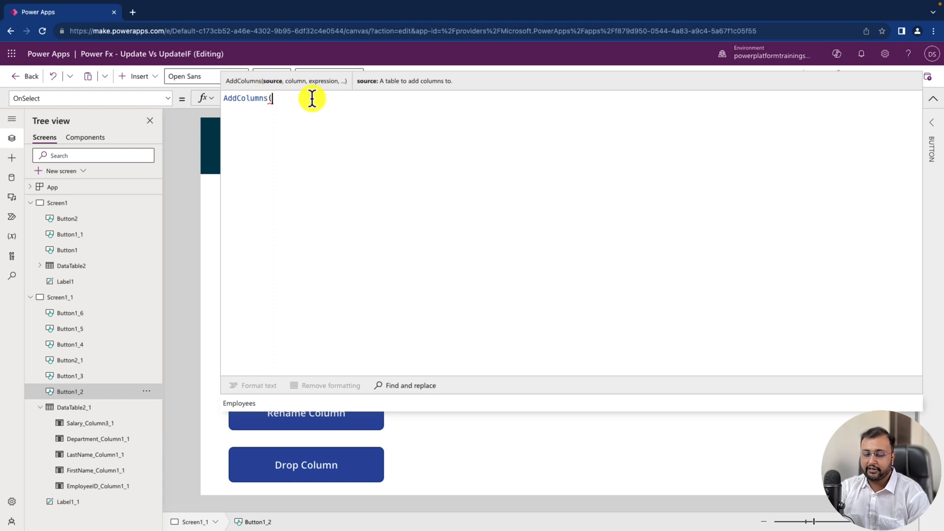
pyautogui.write('Employ')
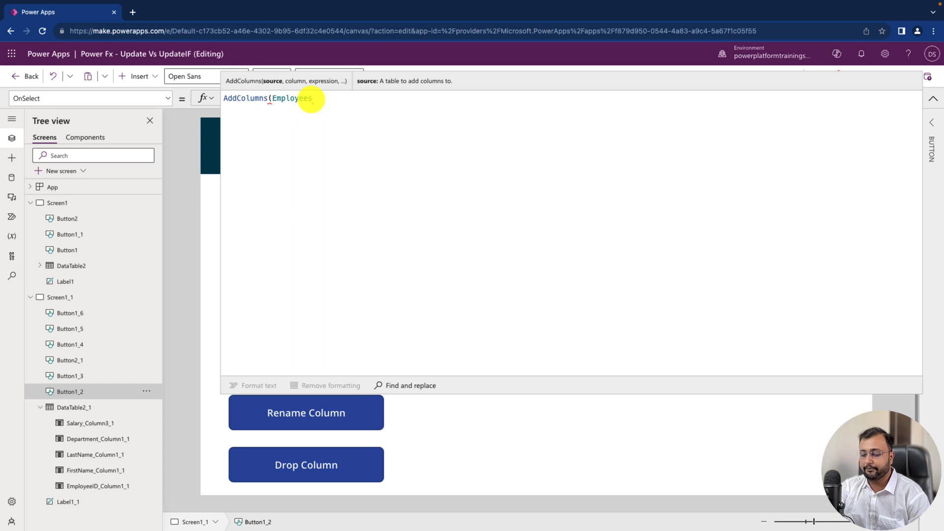
pyautogui.write(',"')
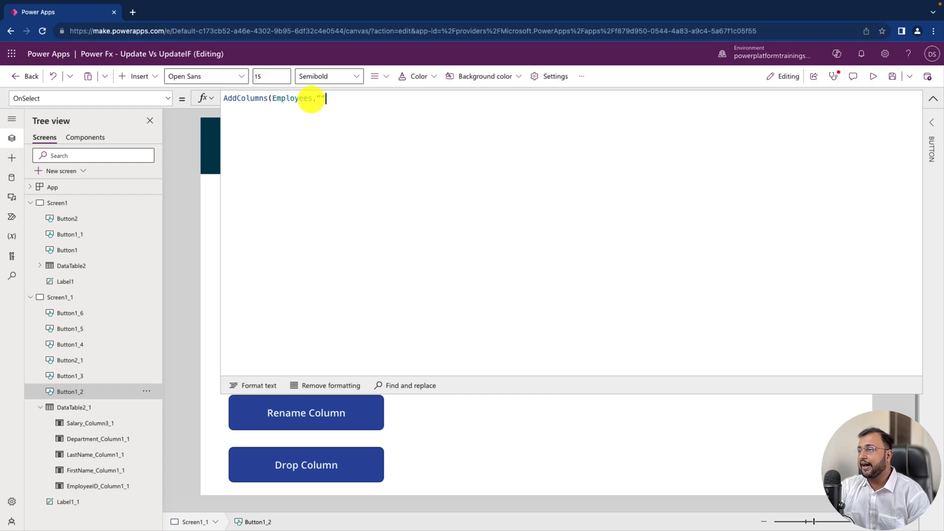
pyautogui.write('Gr')
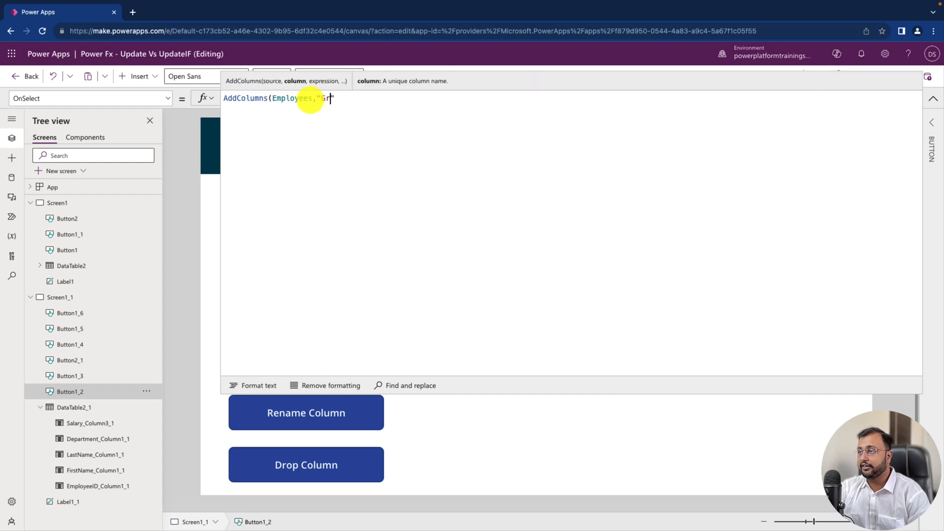
pyautogui.write('ade')
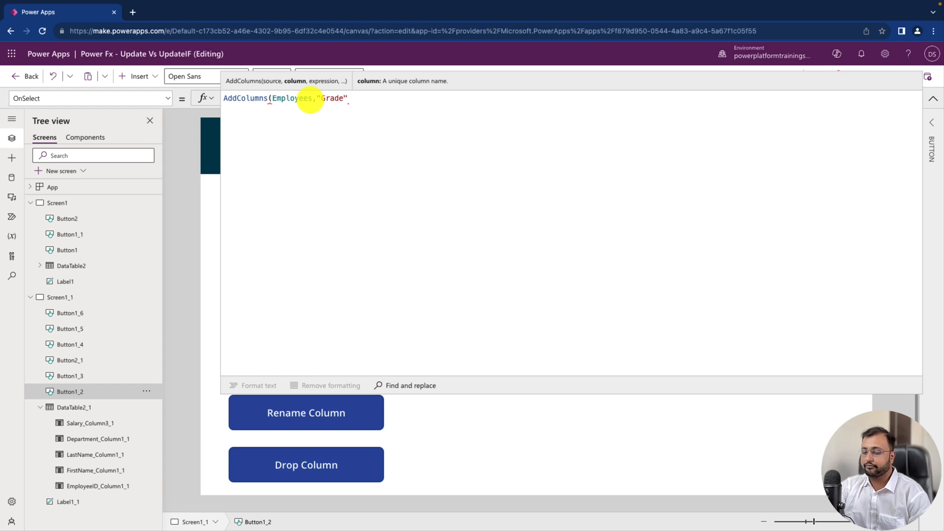
pyautogui.write(',')
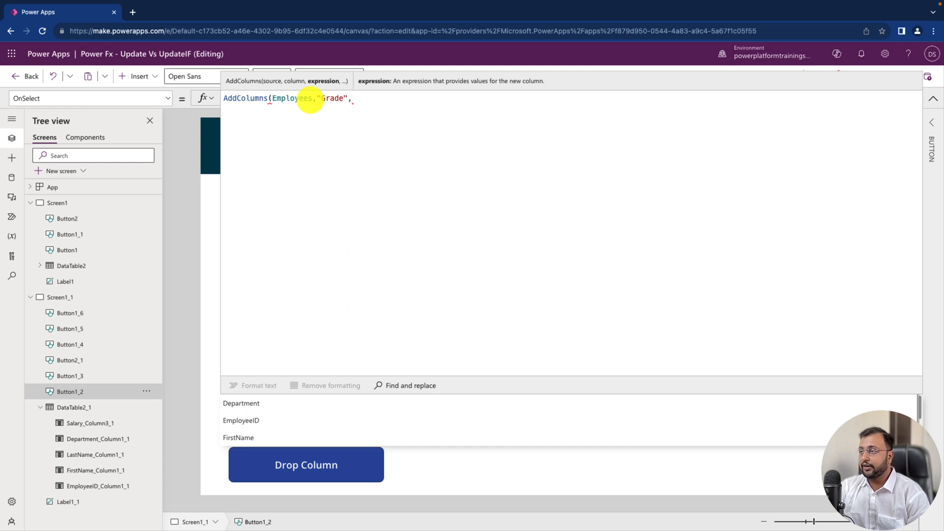
# Complete the Grade value as If(ThisRecord.Salary >50000,"A1","A2")
pyautogui.write('If')
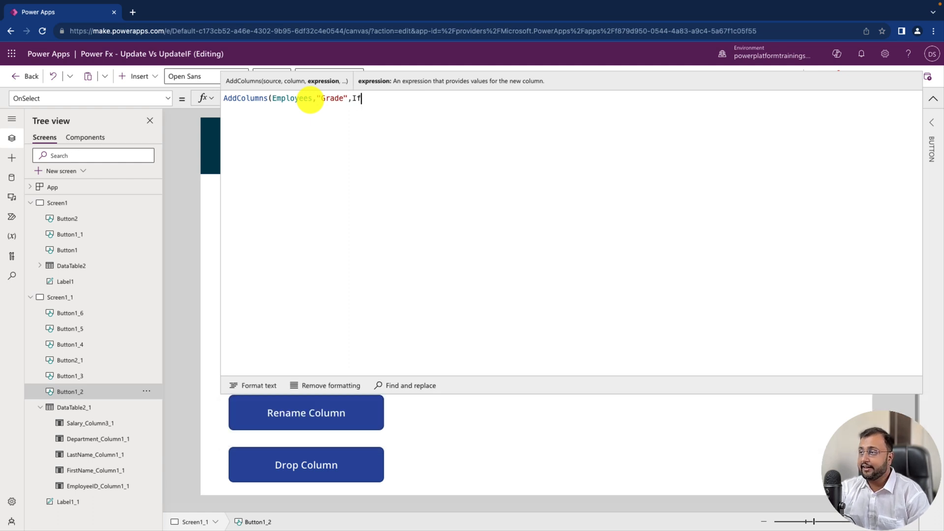
pyautogui.write('(')
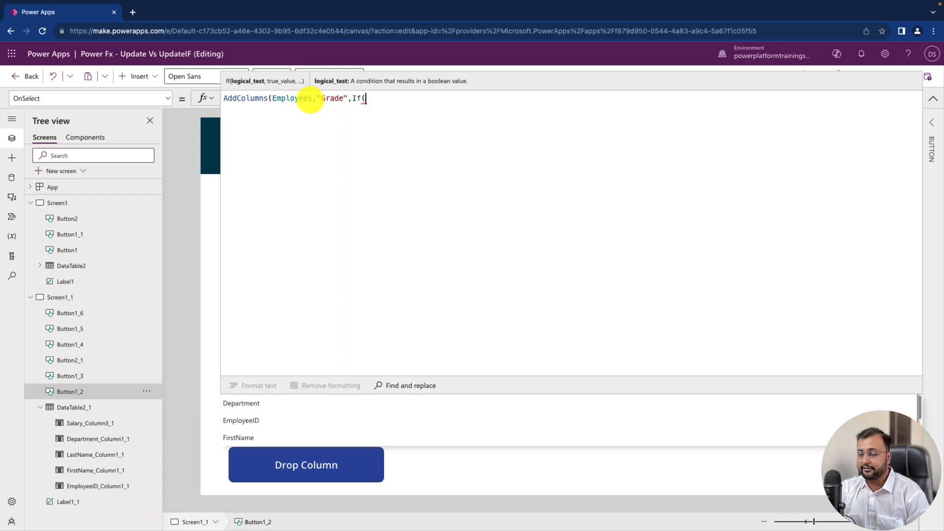
pyautogui.write('This')
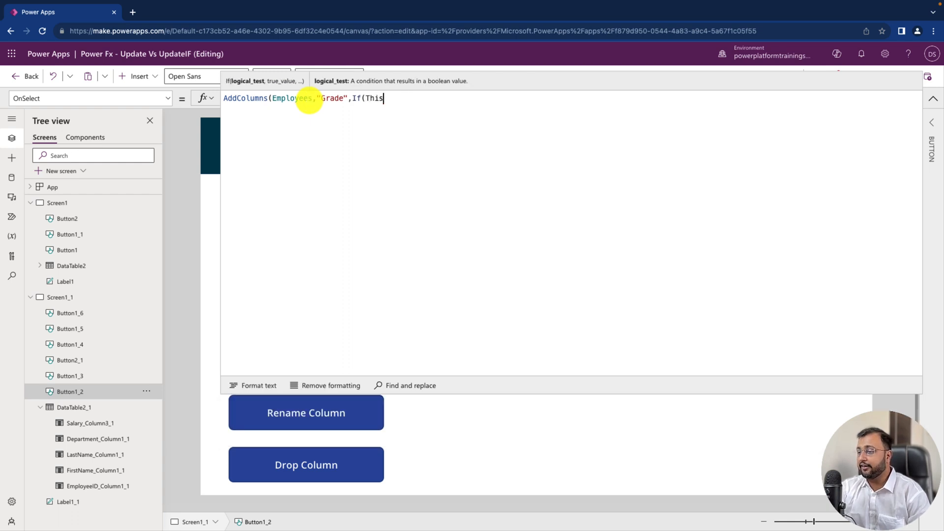
pyautogui.write('Record')
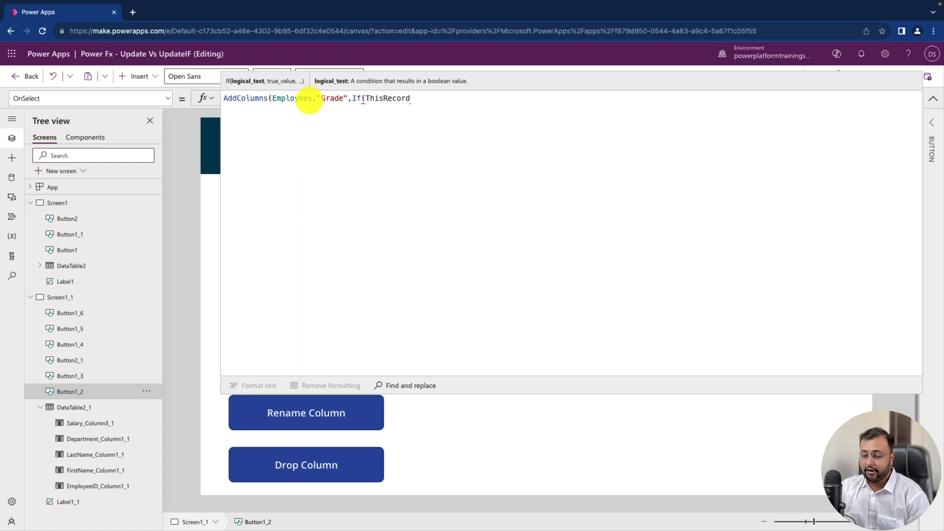
pyautogui.write('.Salary >')
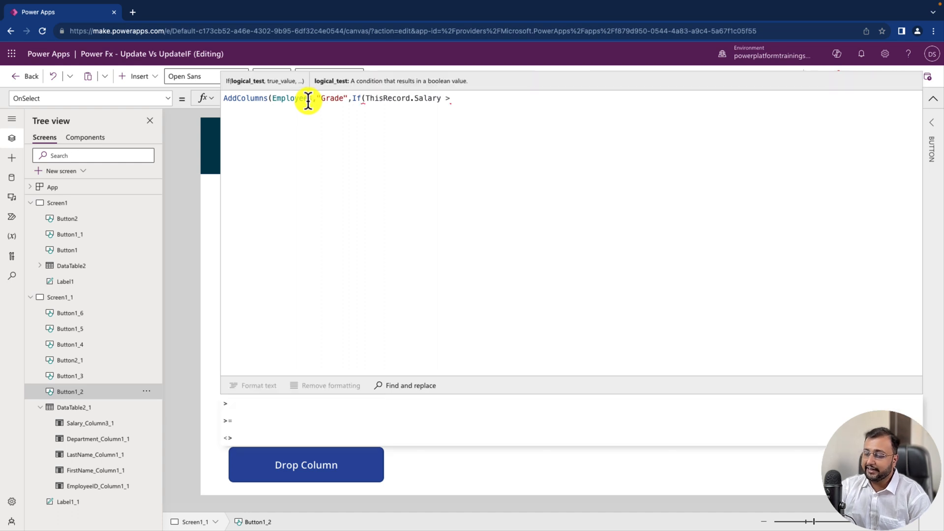
pyautogui.write('5000')
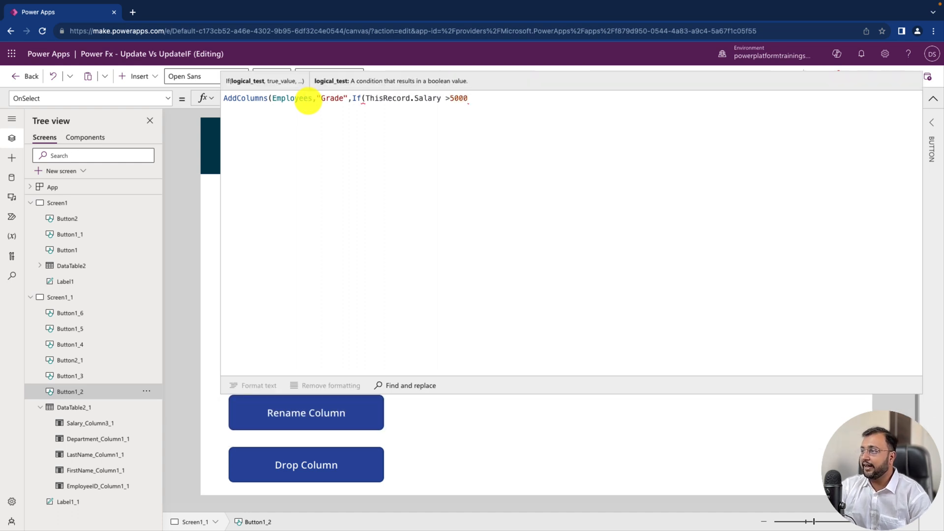
pyautogui.write('0,')
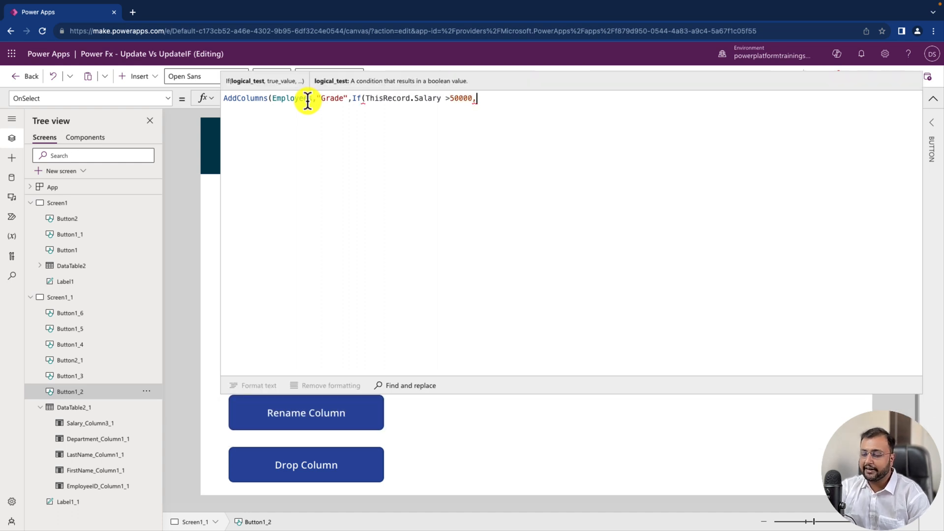
pyautogui.write('"A"')
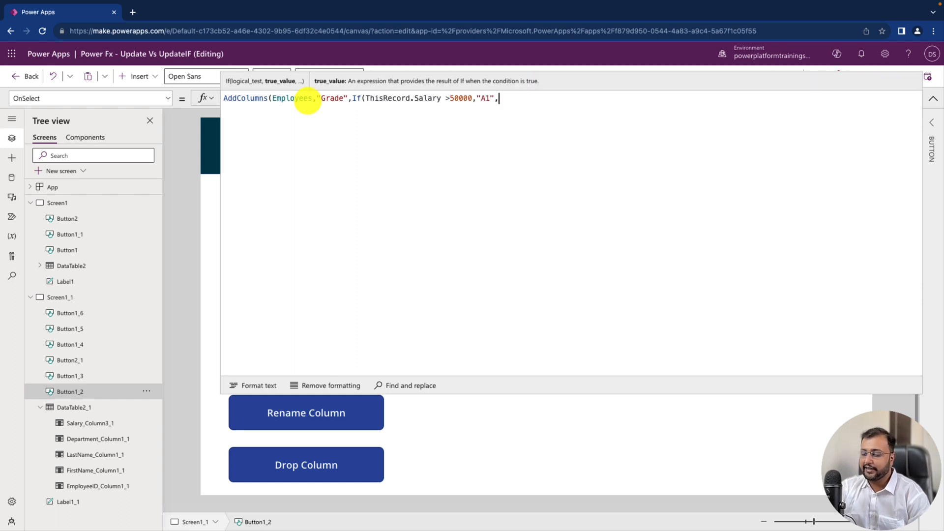
pyautogui.write('"A"')
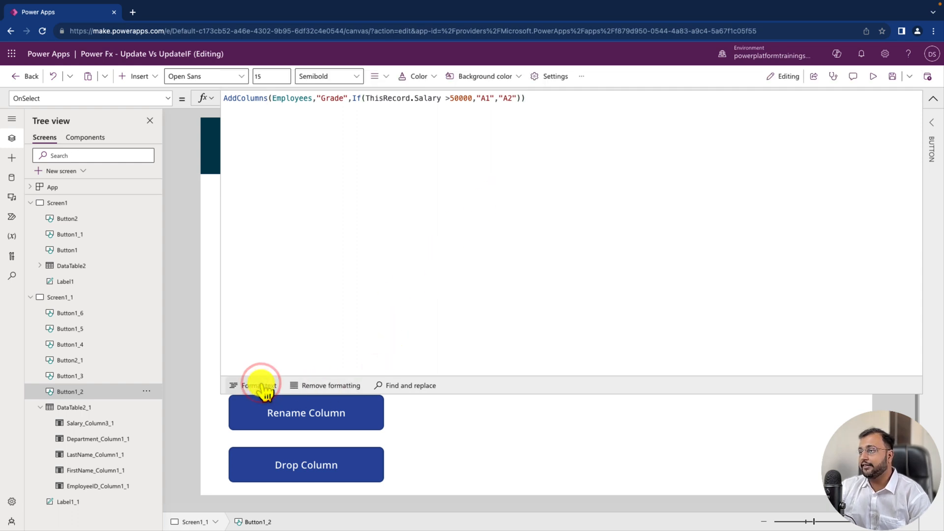
pyautogui.click(256, 386)
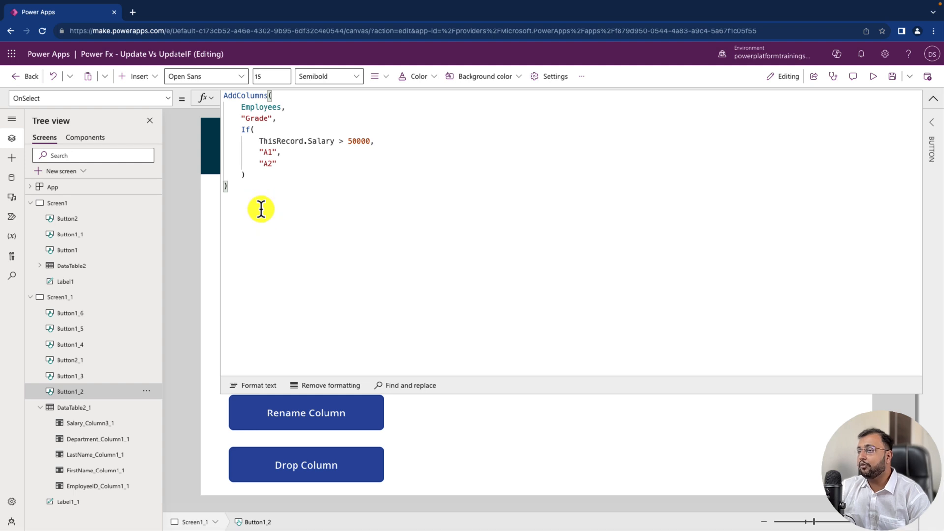
pyautogui.press('ctrl+a')
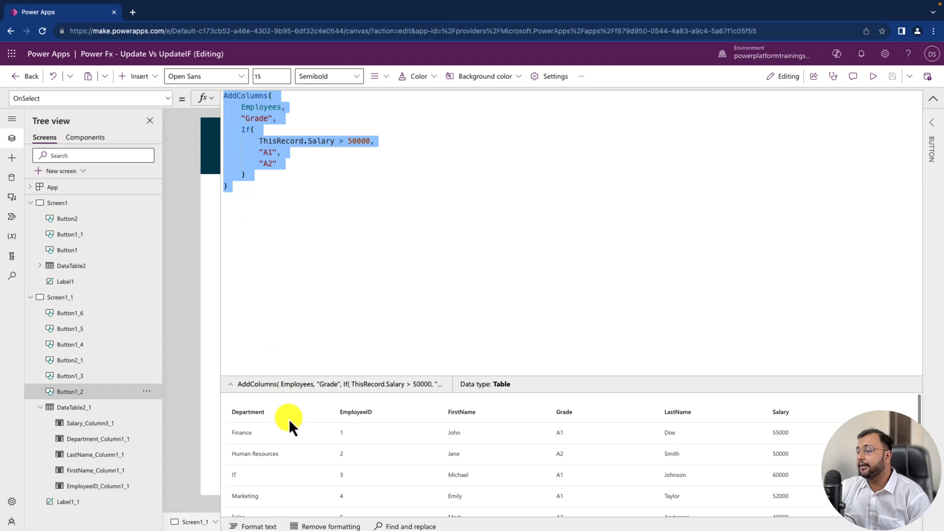
pyautogui.moveTo(570, 440)
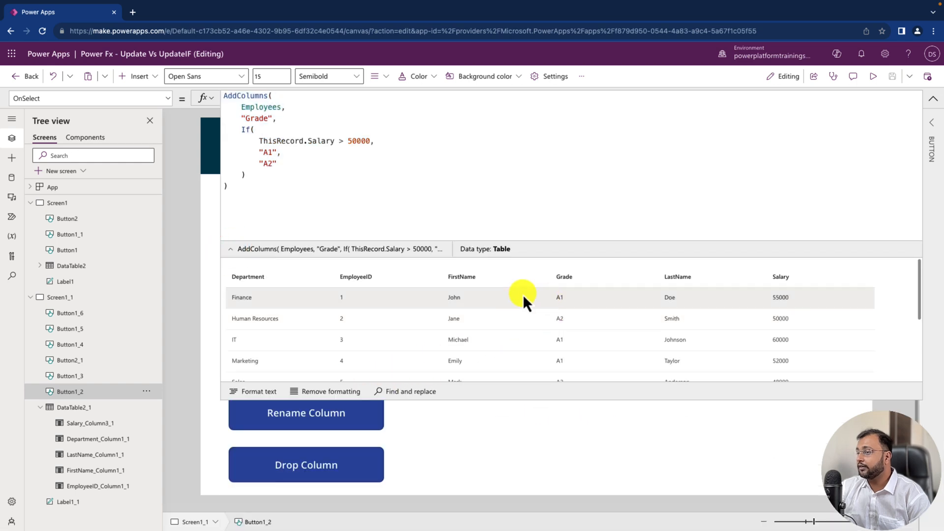
pyautogui.moveTo(581, 314)
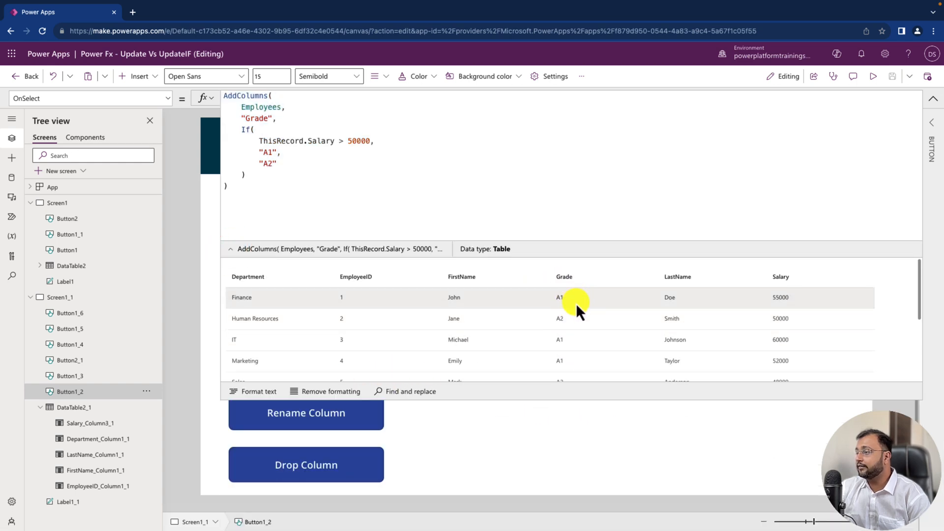
pyautogui.moveTo(797, 312)
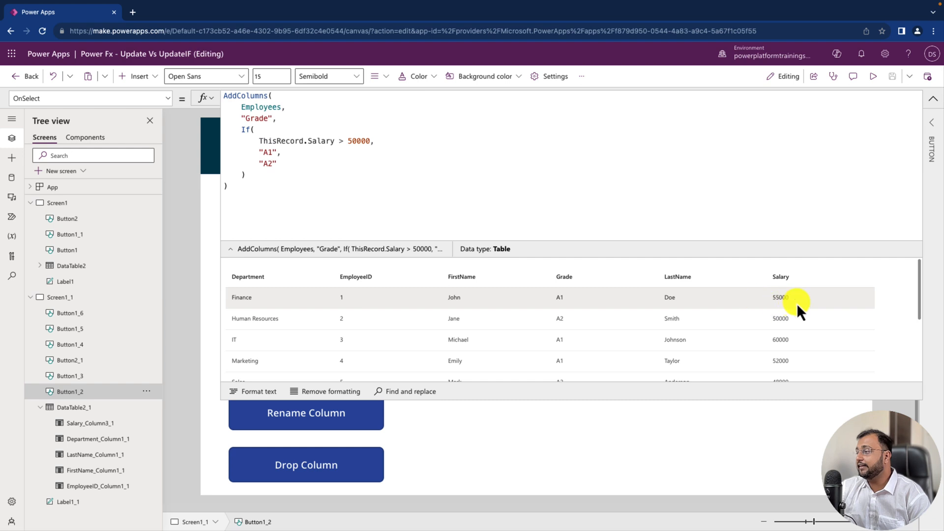
pyautogui.moveTo(549, 309)
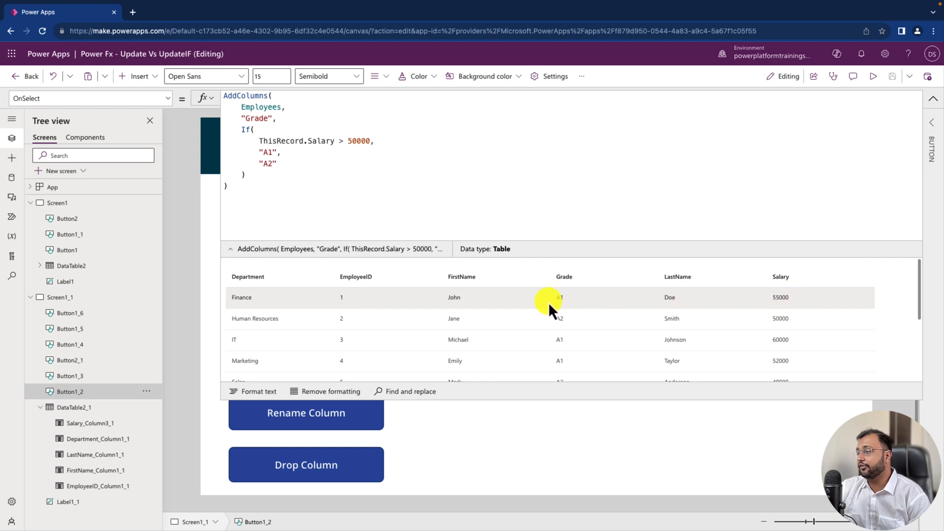
pyautogui.moveTo(808, 330)
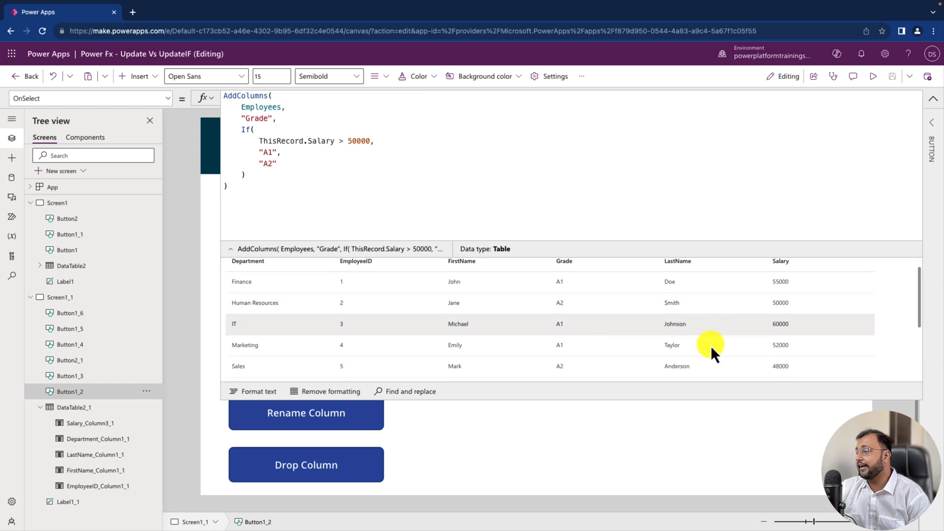
pyautogui.scroll(-3)
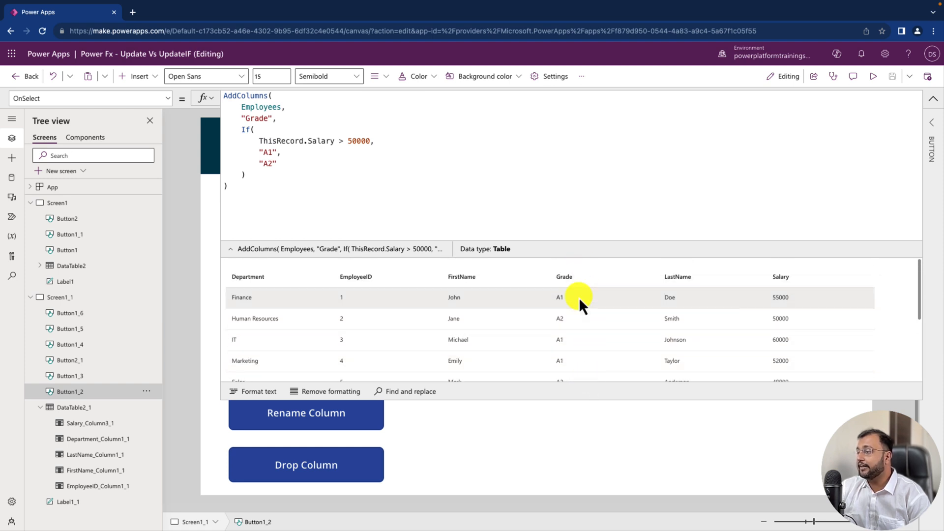
pyautogui.moveTo(595, 405)
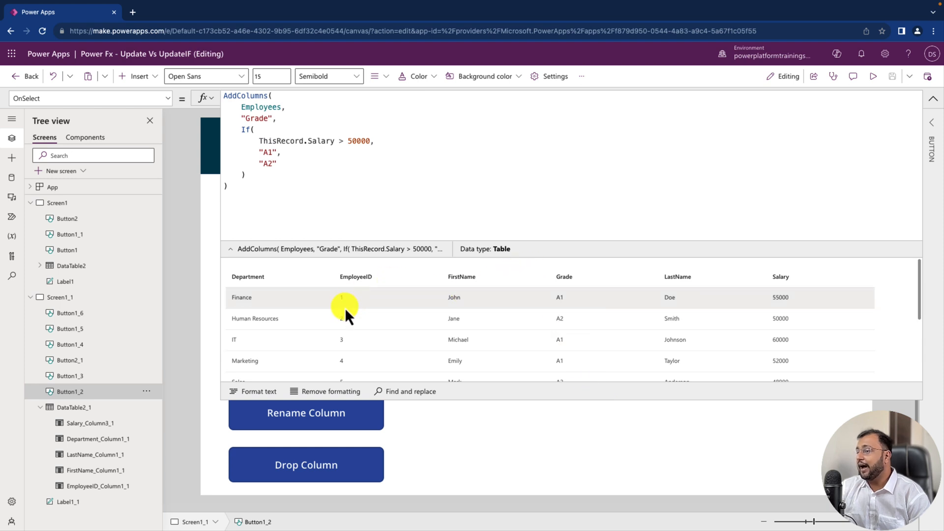
pyautogui.moveTo(374, 285)
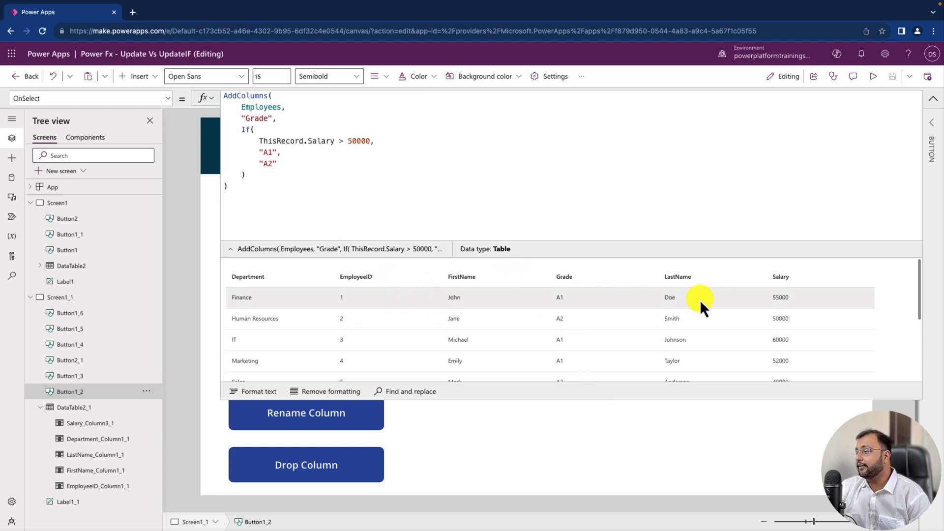
pyautogui.moveTo(820, 382)
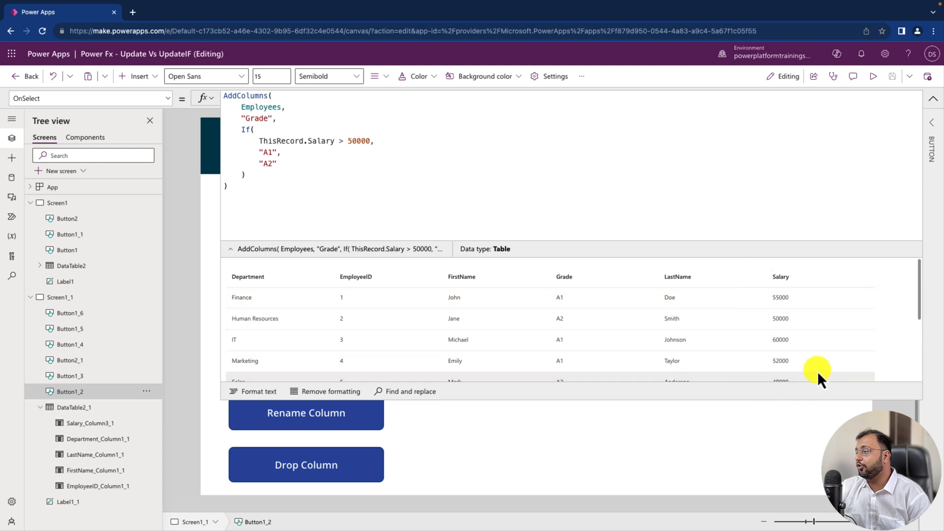
pyautogui.moveTo(789, 288)
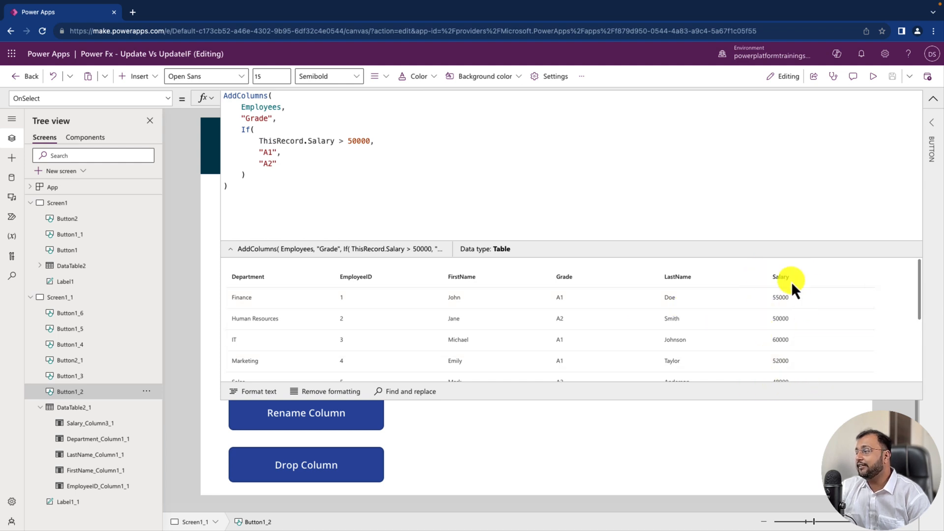
pyautogui.moveTo(765, 381)
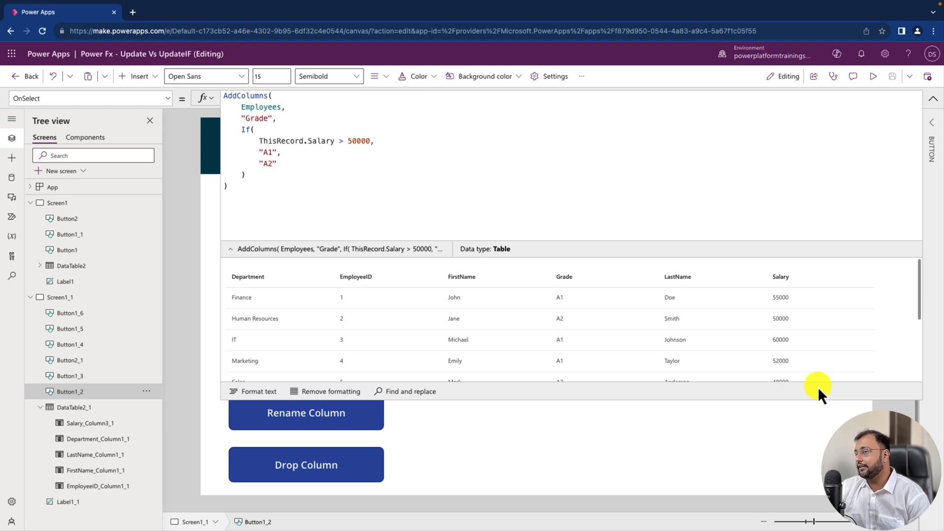
# Set Nested AddColumns' OnSelect to AddColumns(Employees,"Tax Amount",Salary*0.30) and preview its table
pyautogui.click(306, 305)
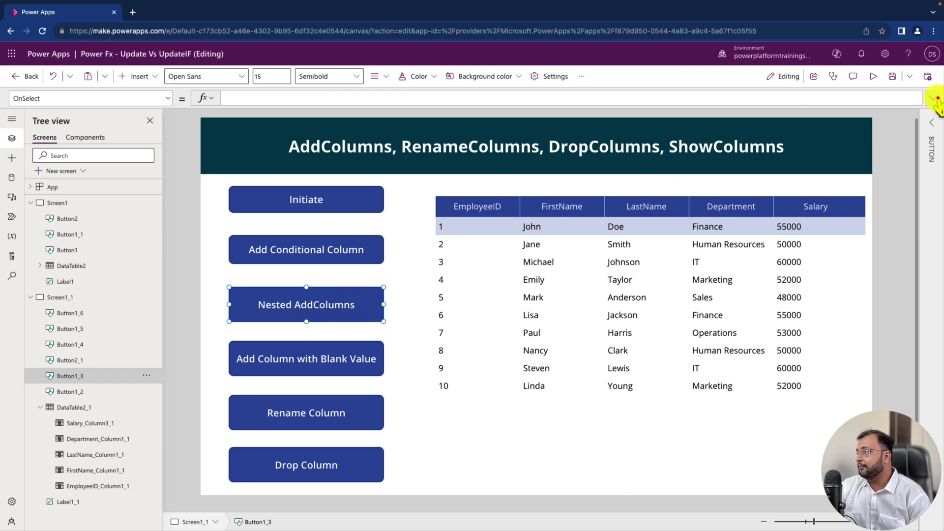
pyautogui.write('A')
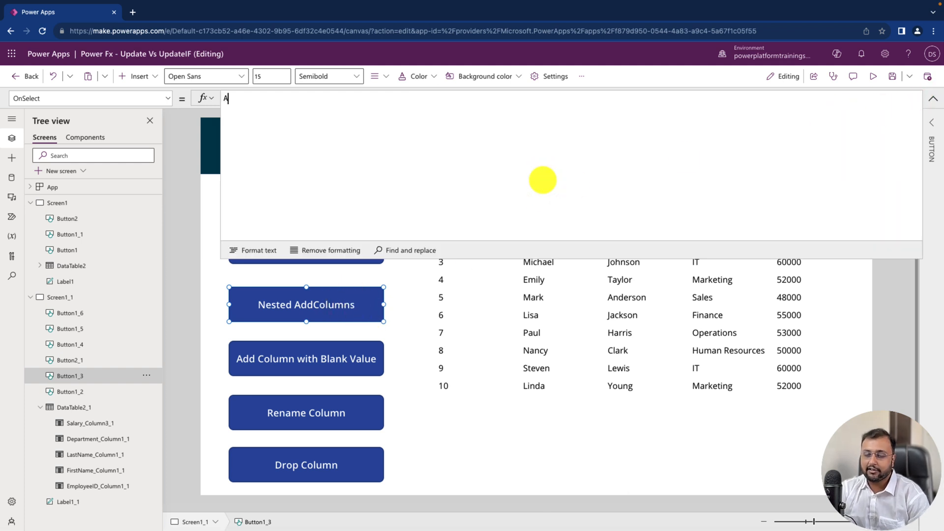
pyautogui.write('ddColumns(')
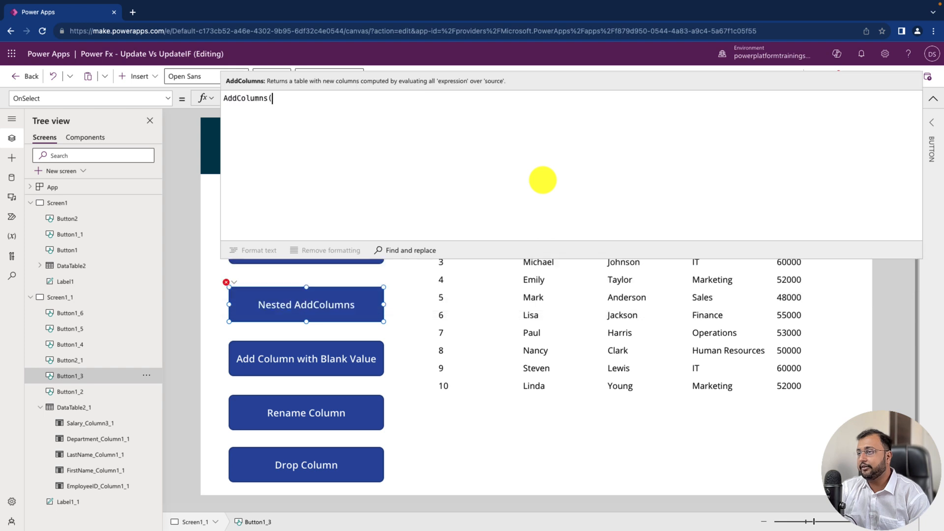
pyautogui.write('Employees,')
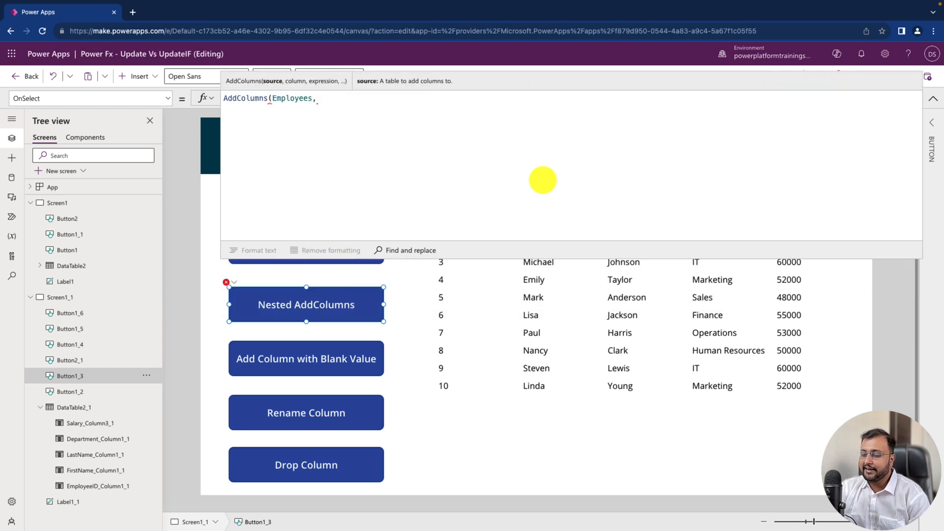
pyautogui.write('""')
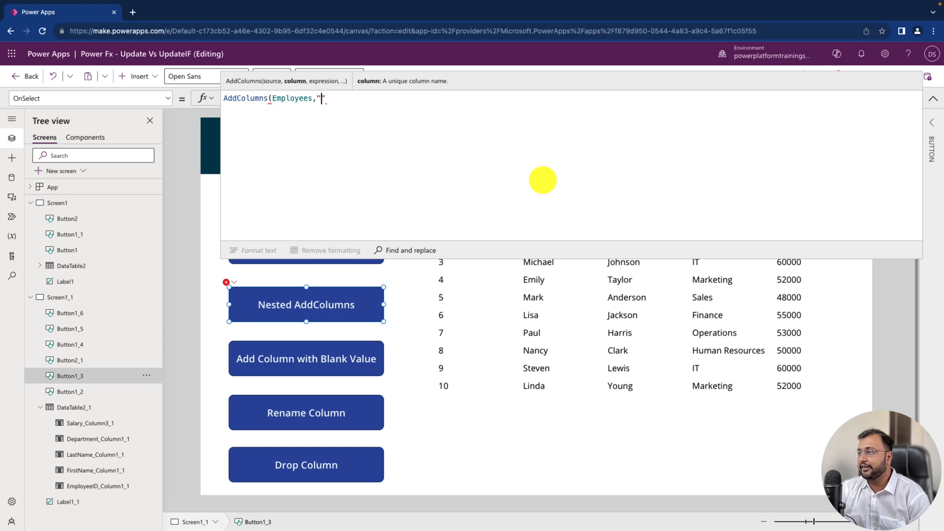
pyautogui.write('Tax')
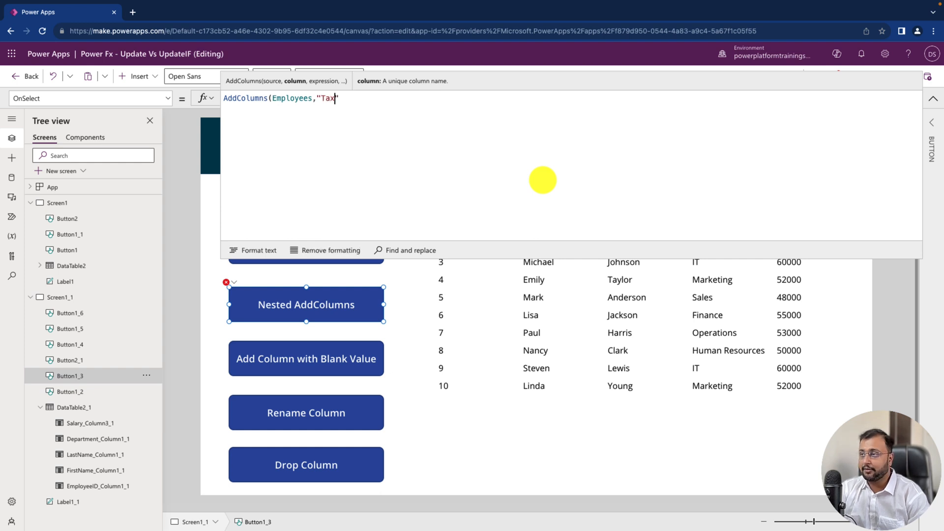
pyautogui.write('Amount')
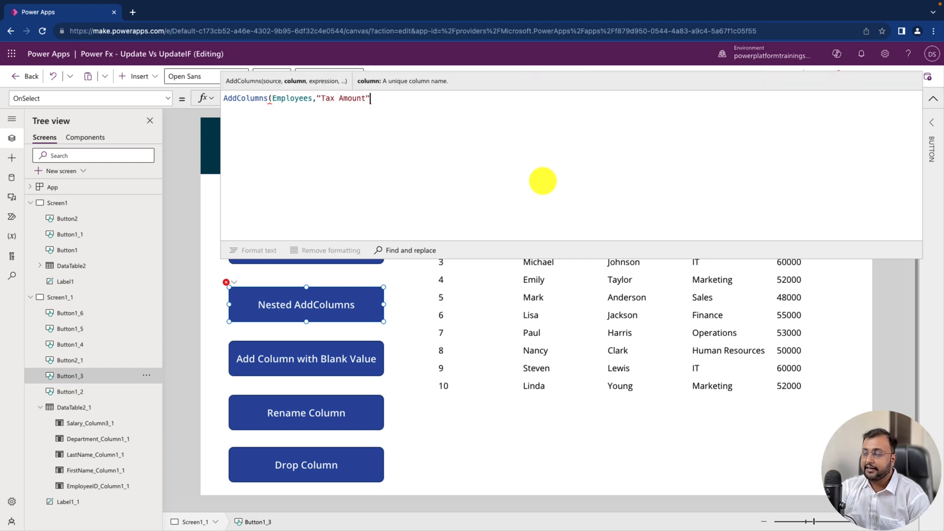
pyautogui.write(',')
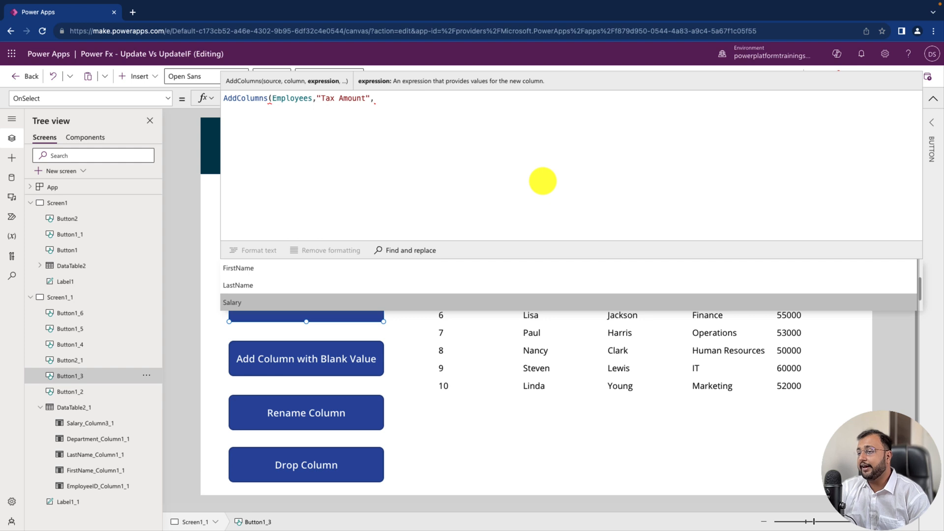
pyautogui.write('Salary')
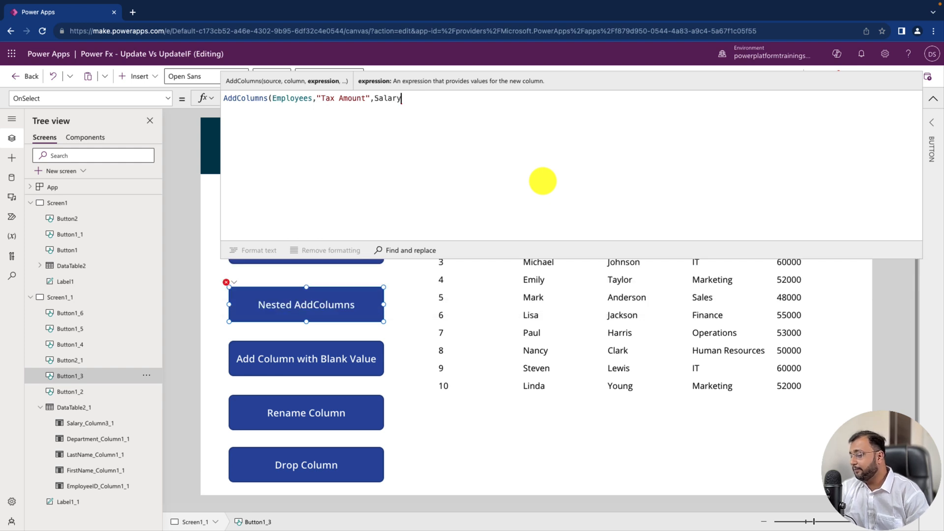
pyautogui.write('*0.30')
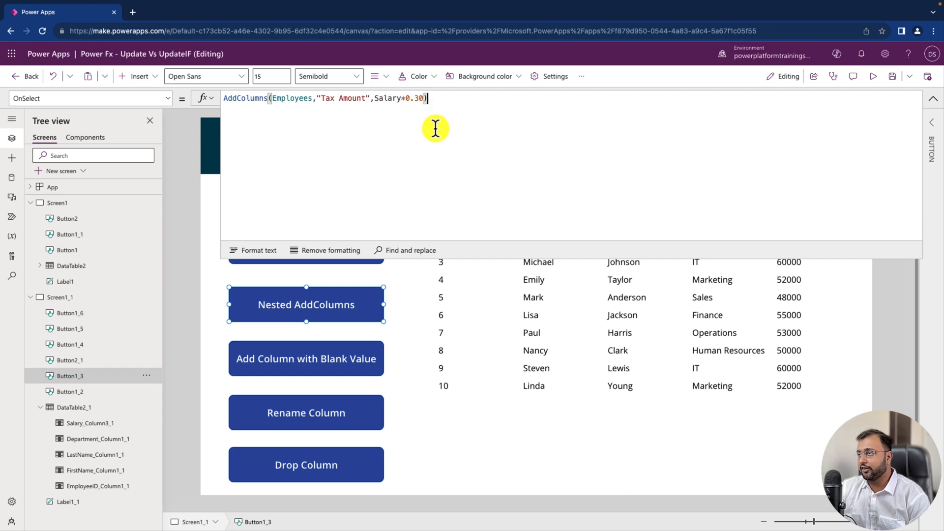
pyautogui.tripleClick(326, 98)
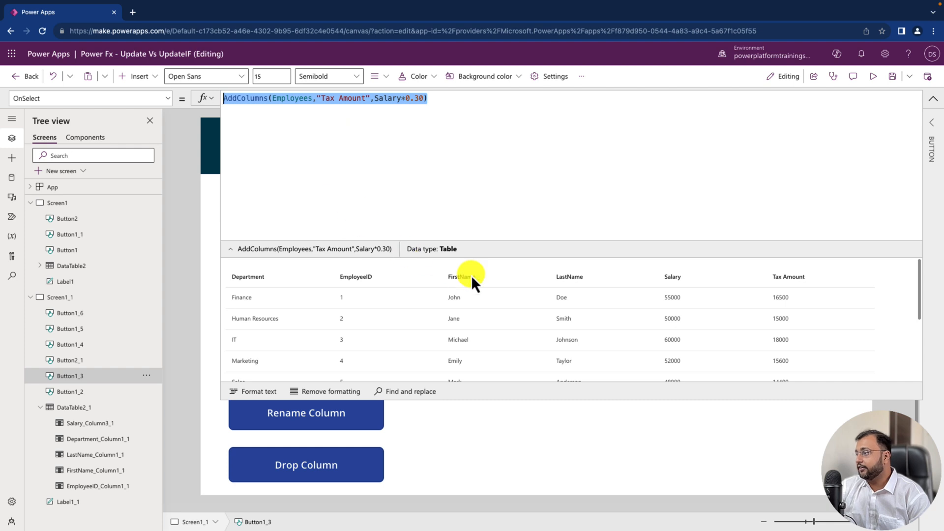
pyautogui.moveTo(788, 318)
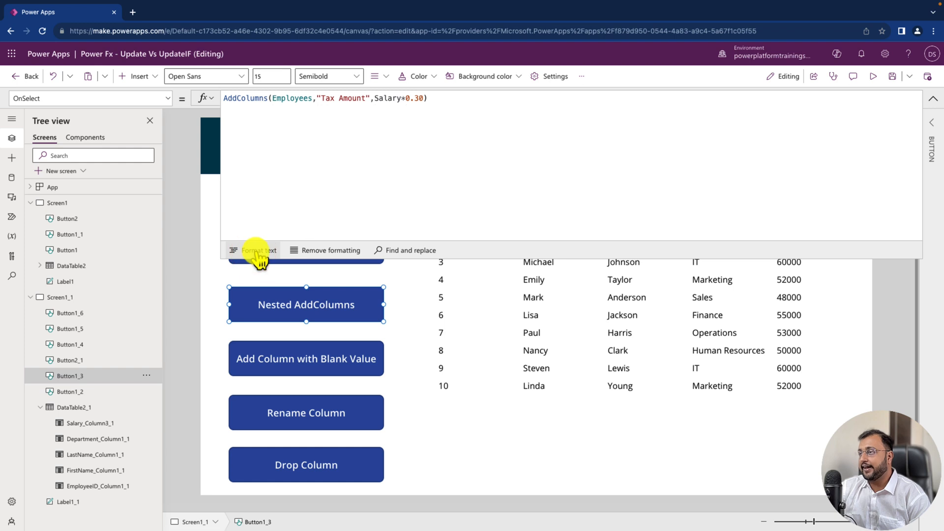
# Try adding a "Net Salary" Salary - Tax column, then select the broken lines to remove them
pyautogui.click(257, 251)
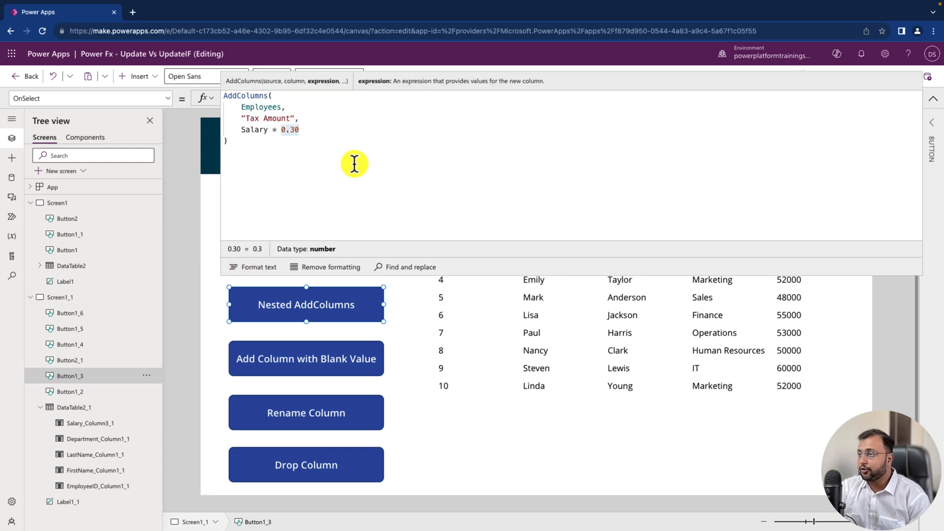
pyautogui.write(',')
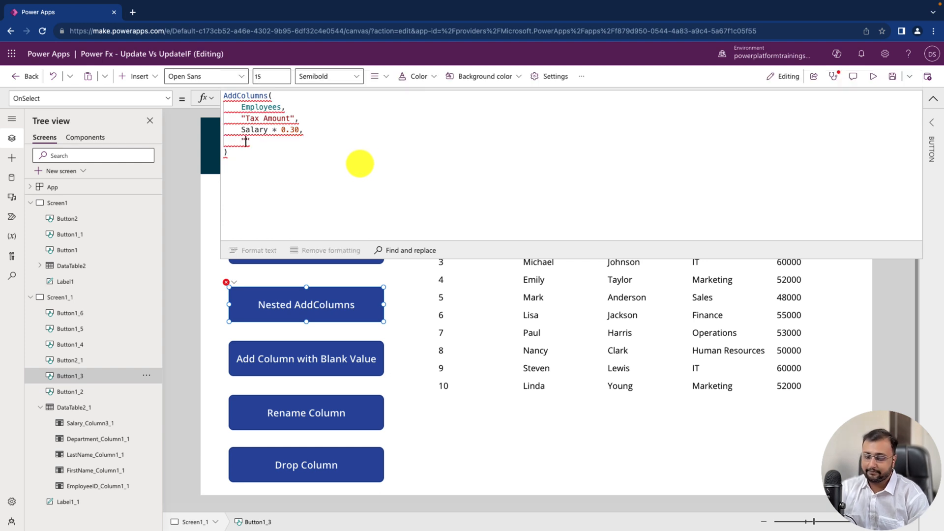
pyautogui.write('"Net Salary",')
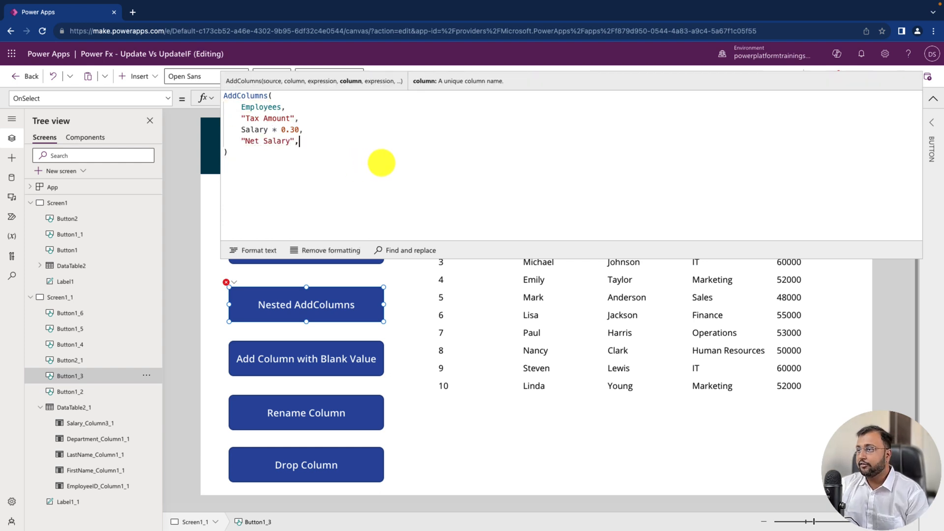
pyautogui.press('Enter')
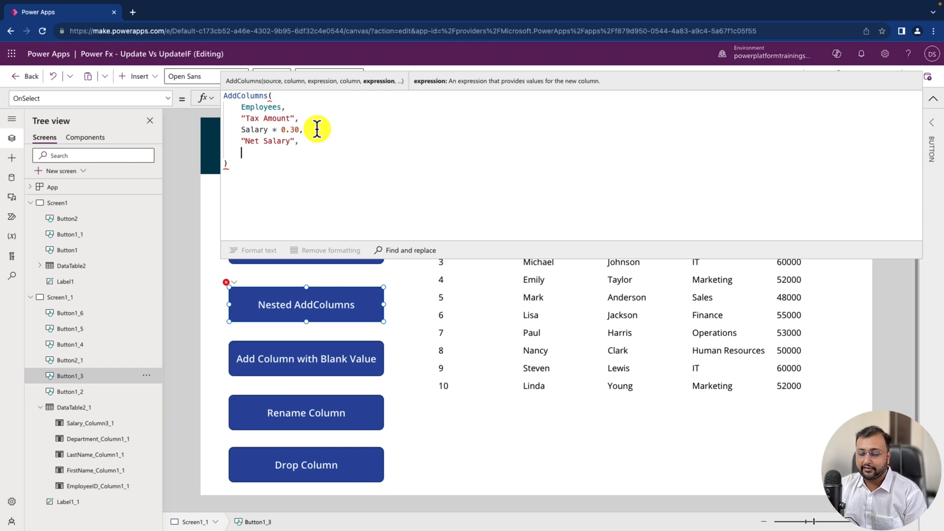
pyautogui.write('Salary - Ta')
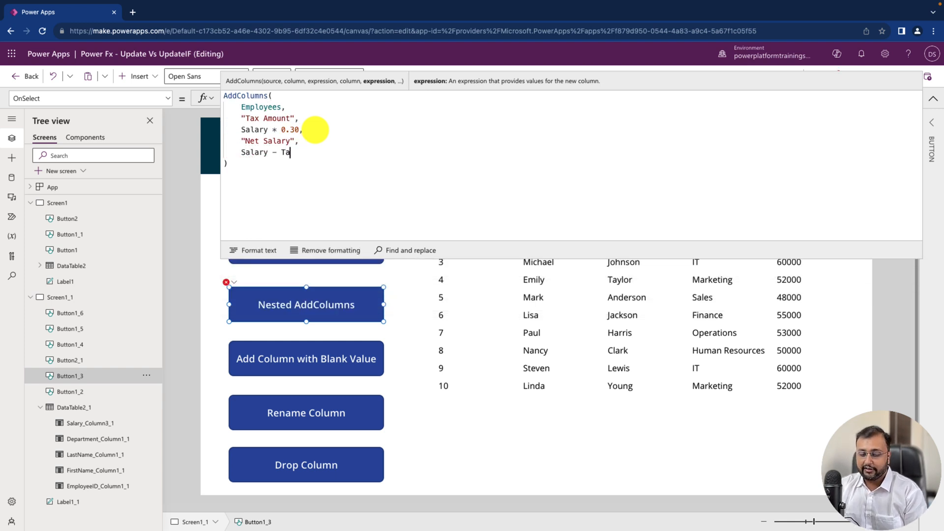
pyautogui.write('x')
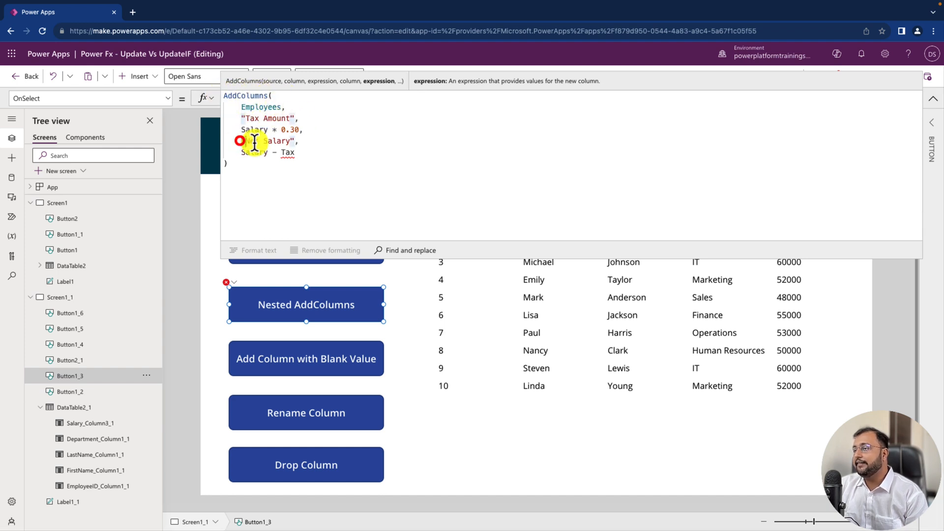
pyautogui.moveTo(239, 141); pyautogui.dragTo(295, 153)
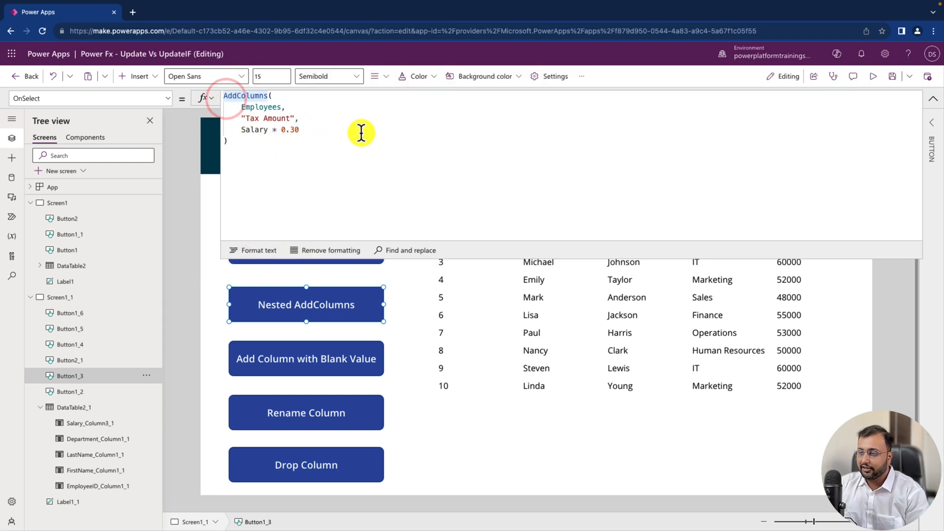
# Wrap the call in AddColumns adding "Net Amount" as ThisRecord.Salary - ThisRecord.'Tax Amount'
pyautogui.write('AddColumns(')
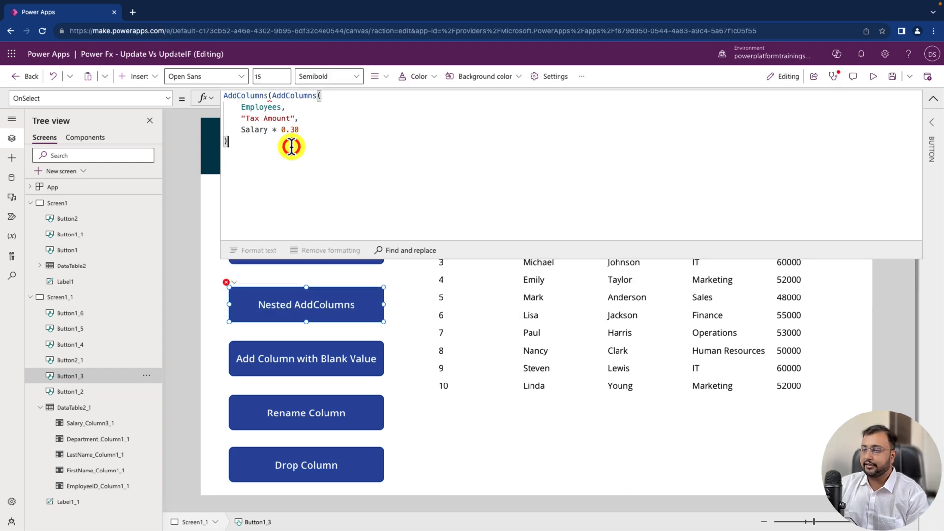
pyautogui.write(',')
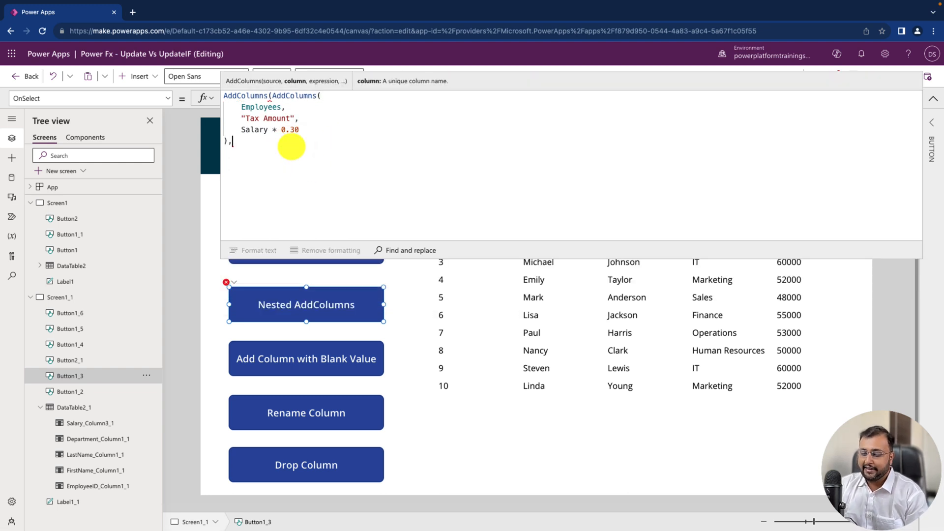
pyautogui.write('""')
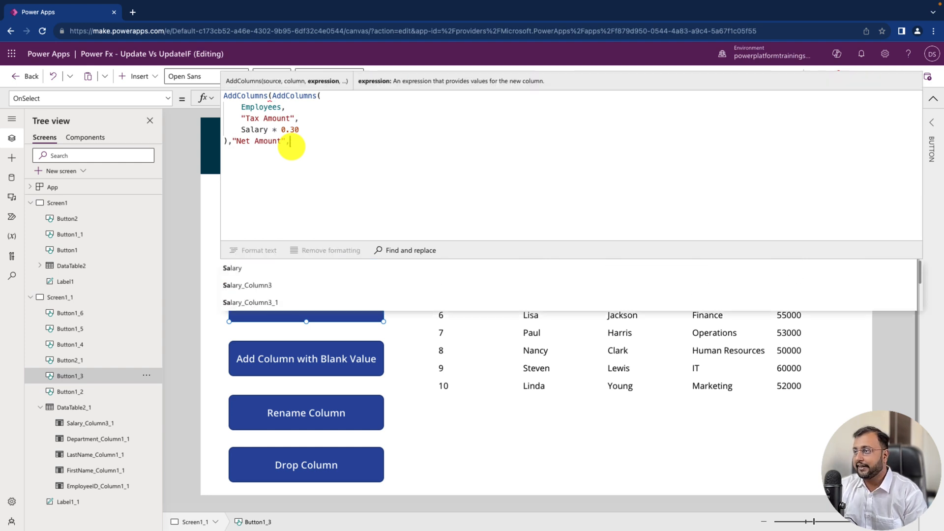
pyautogui.write(',This')
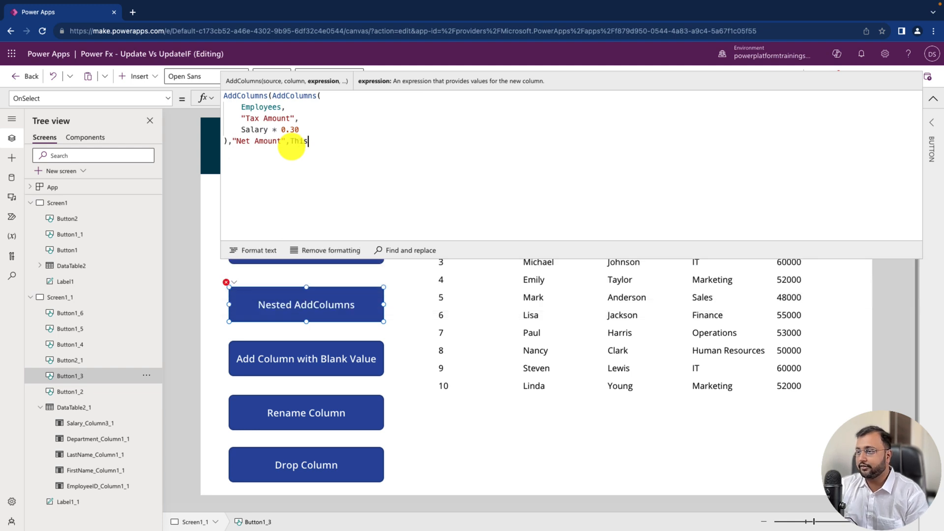
pyautogui.write('Record')
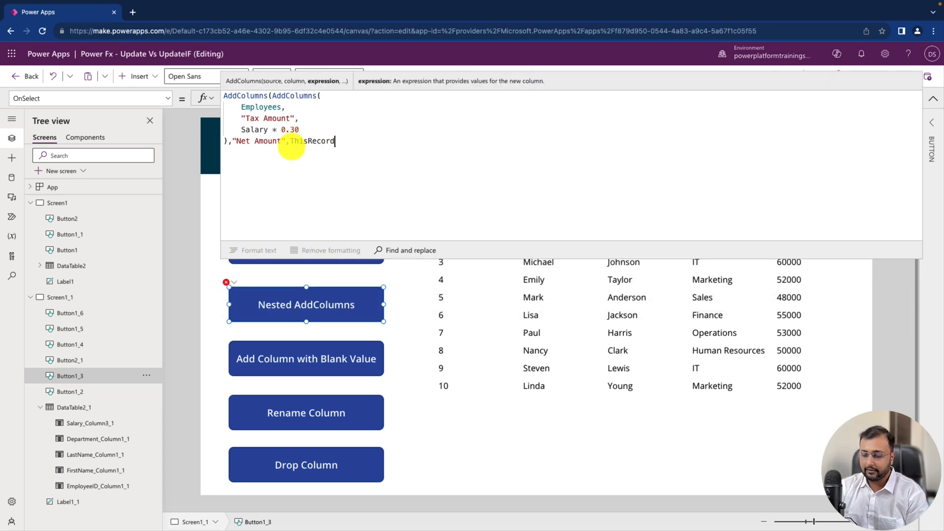
pyautogui.write('.Salary -')
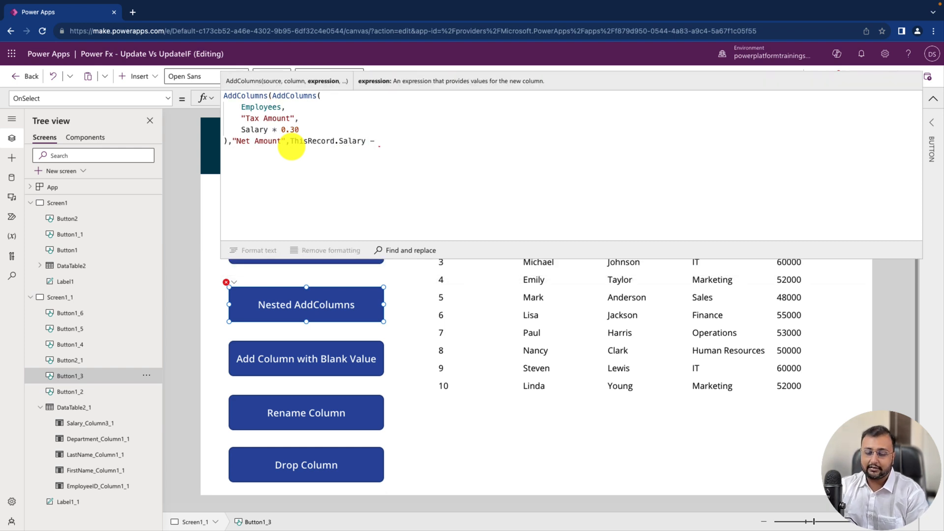
pyautogui.write("ThisRecord.'Tax Amount")
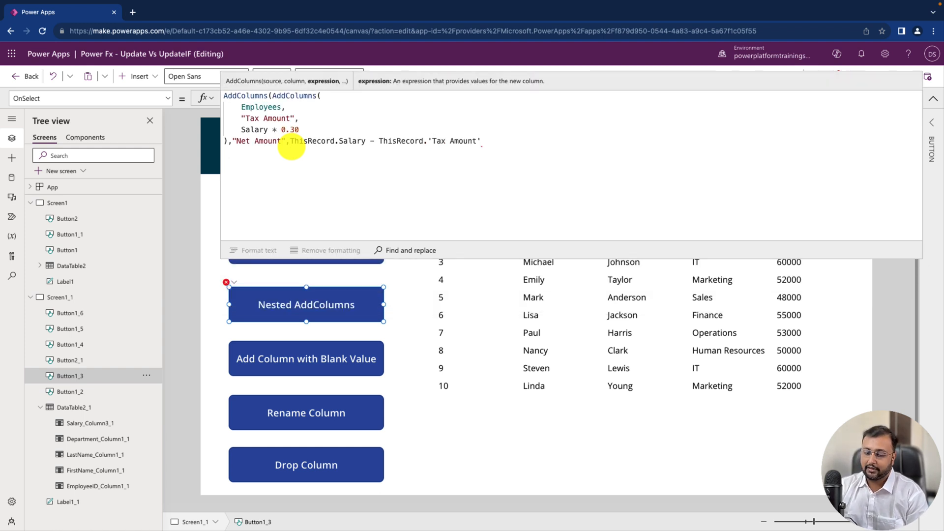
pyautogui.write(')')
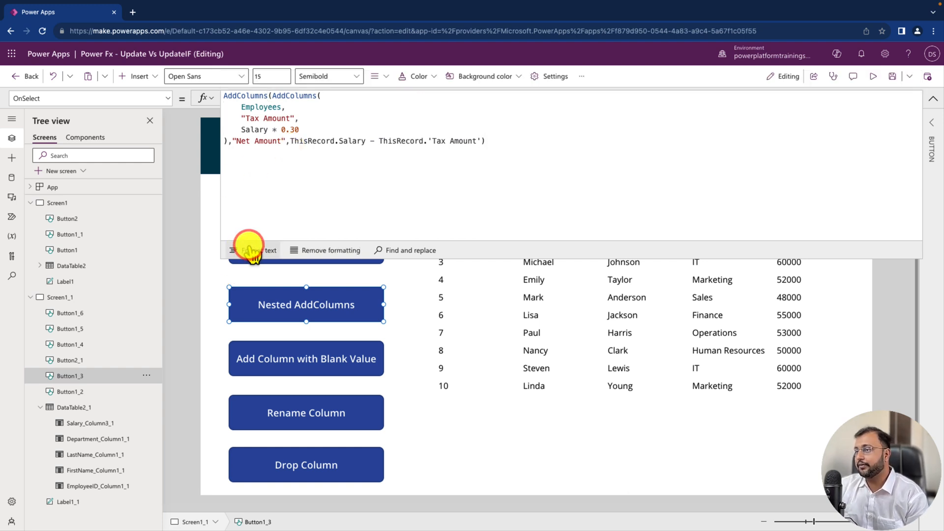
# Format the nested formula onto indented lines and review the Net Amount result table
pyautogui.click(253, 251)
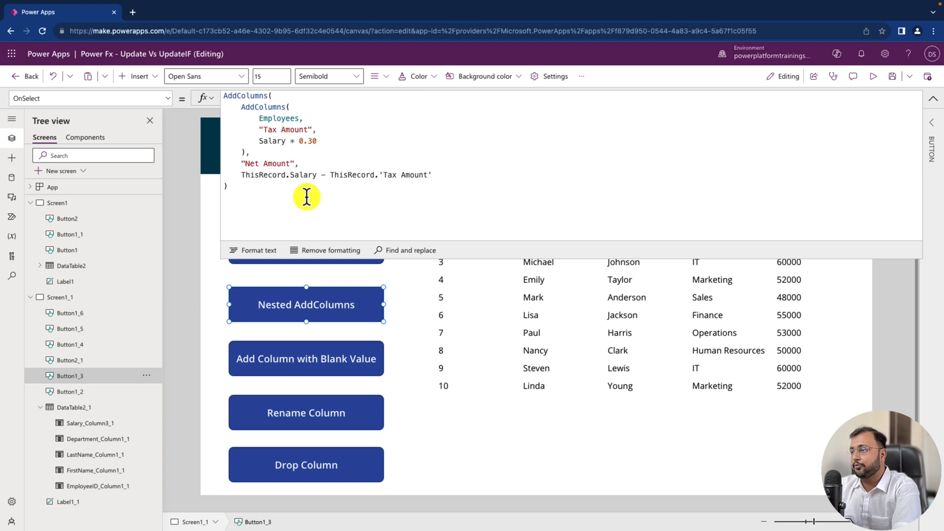
pyautogui.moveTo(291, 232)
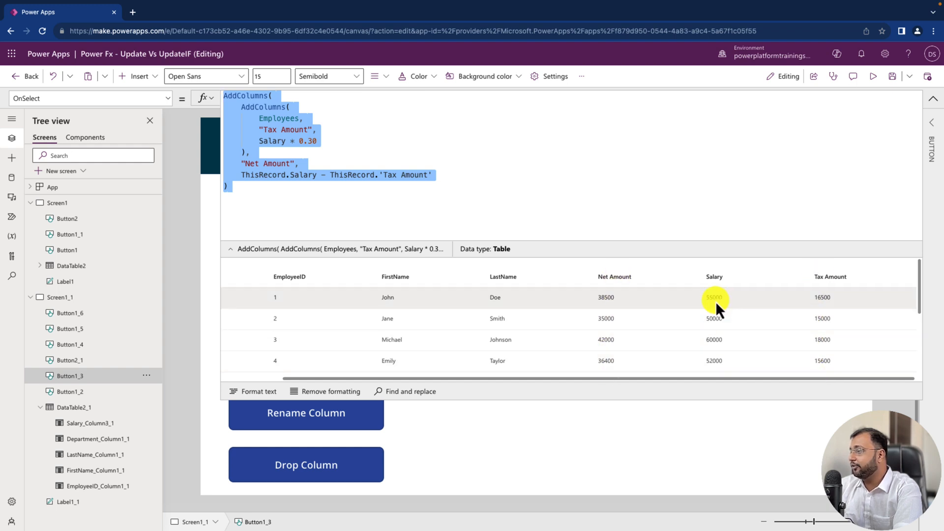
pyautogui.moveTo(826, 309)
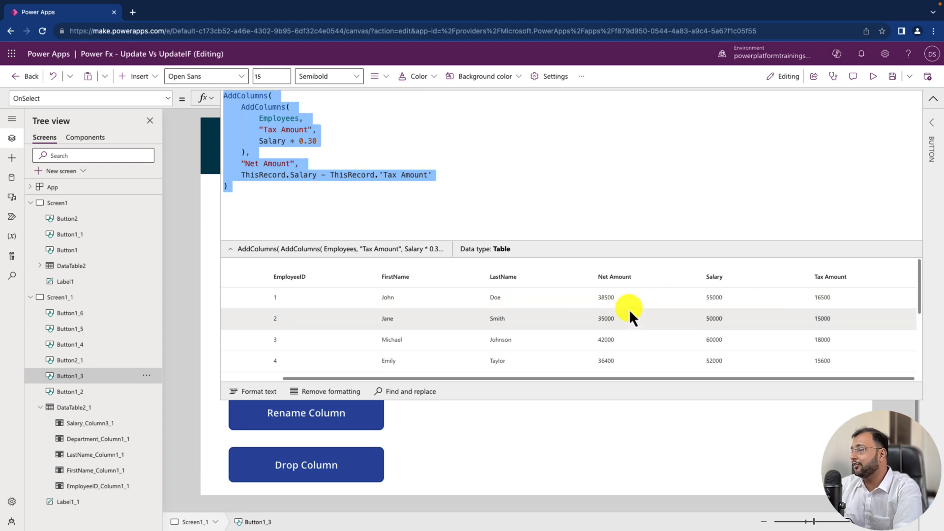
pyautogui.moveTo(607, 285)
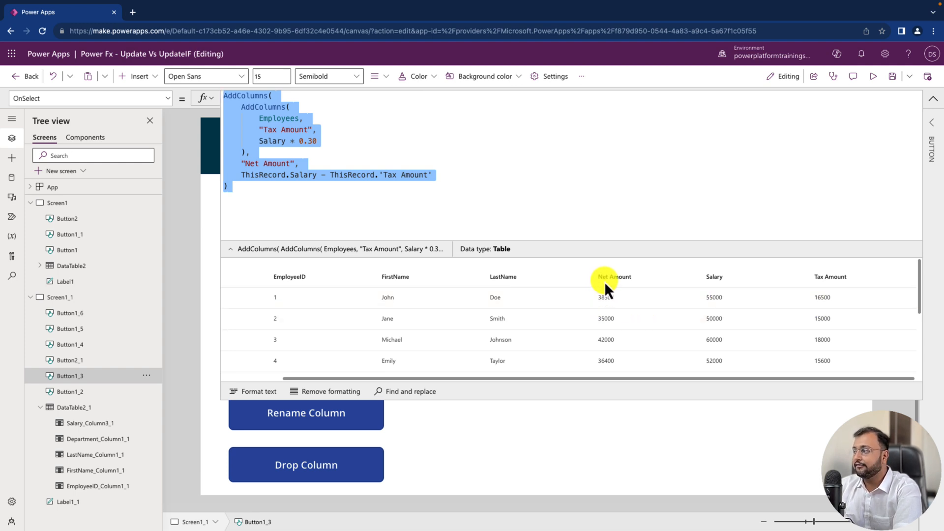
pyautogui.scroll(-3)
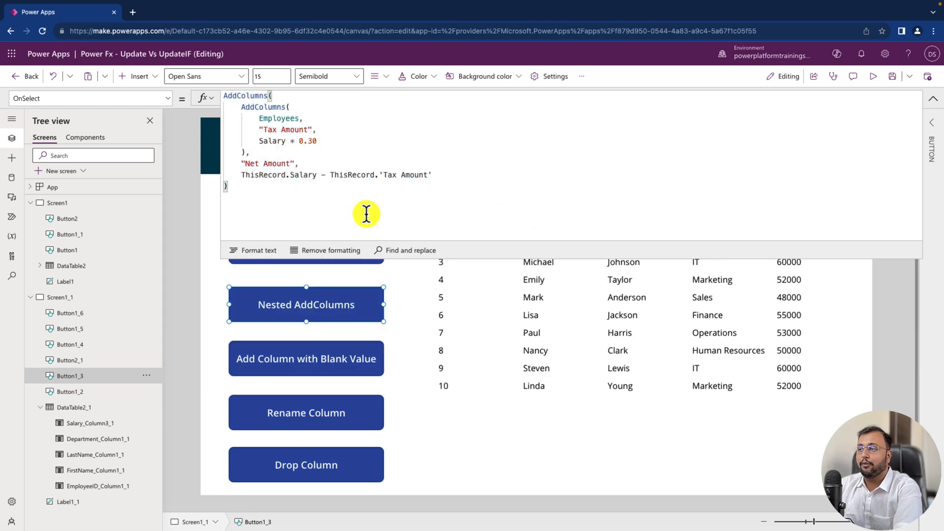
pyautogui.moveTo(389, 322)
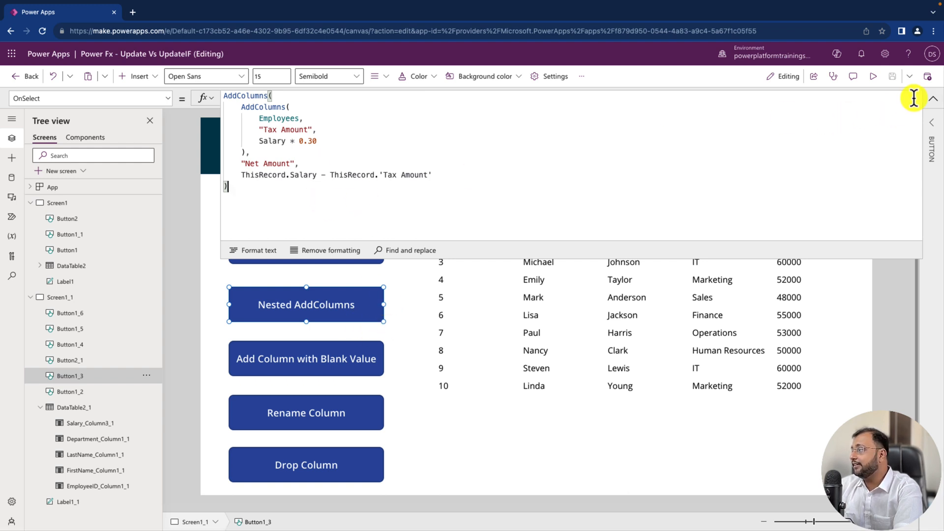
# Append ,"Year","" to the Add Column with Blank Value formula and preview its table
pyautogui.click(926, 96)
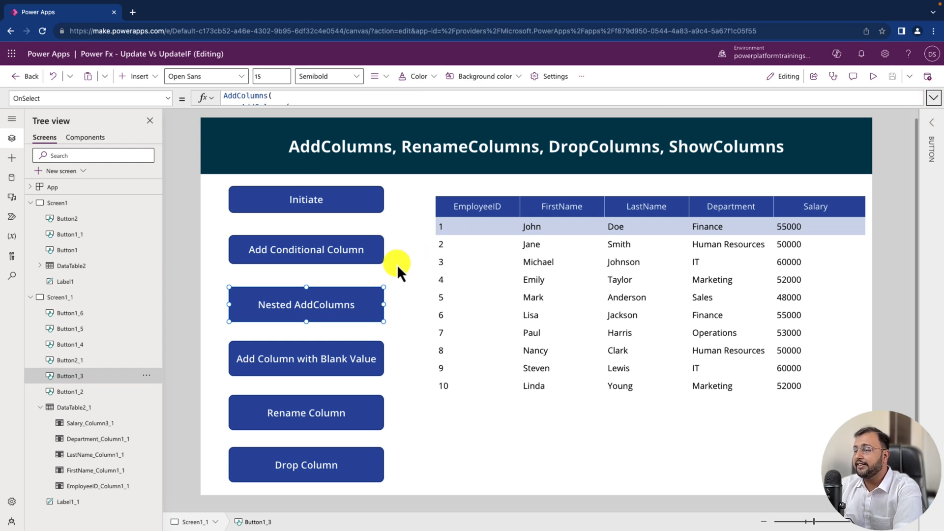
pyautogui.moveTo(336, 303)
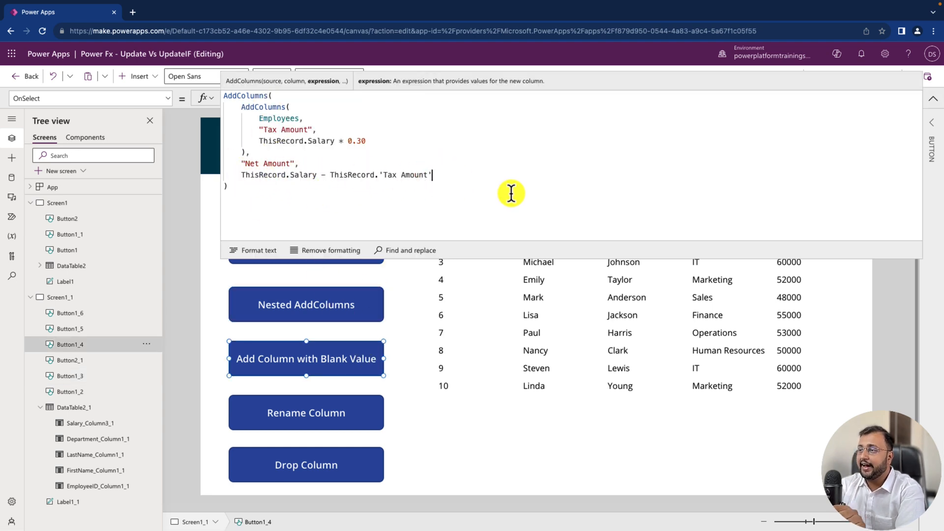
pyautogui.moveTo(494, 202)
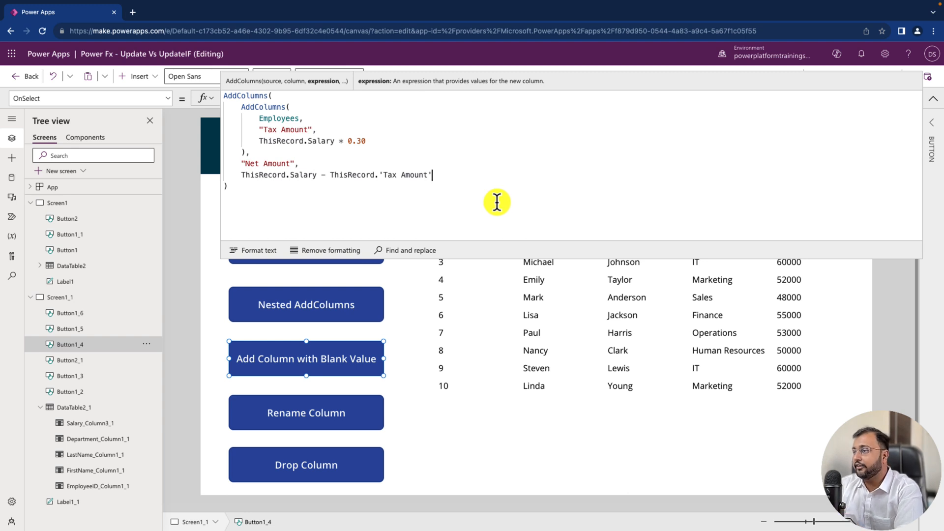
pyautogui.write(',')
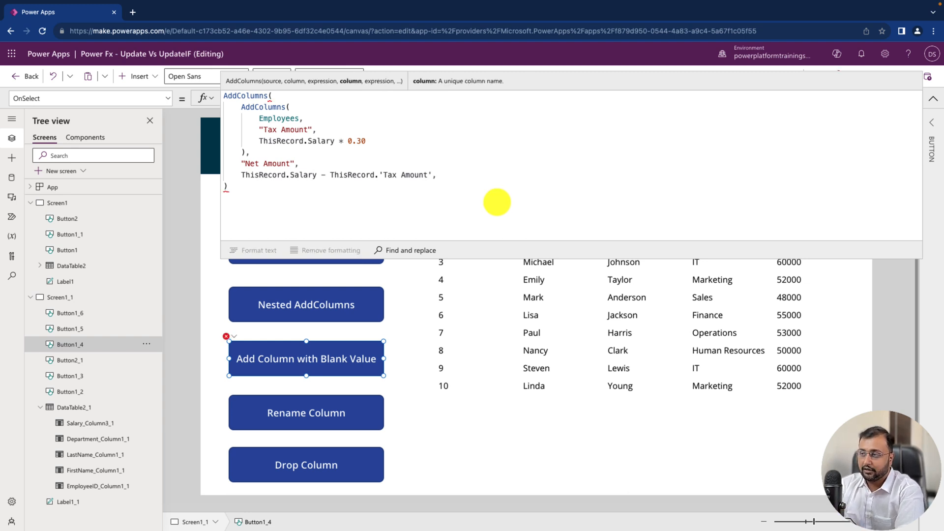
pyautogui.write('""')
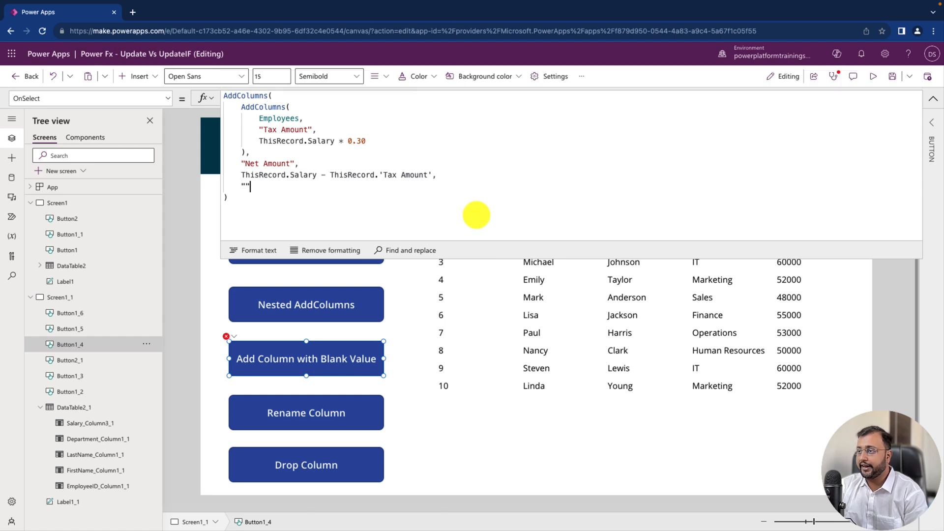
pyautogui.write('Year')
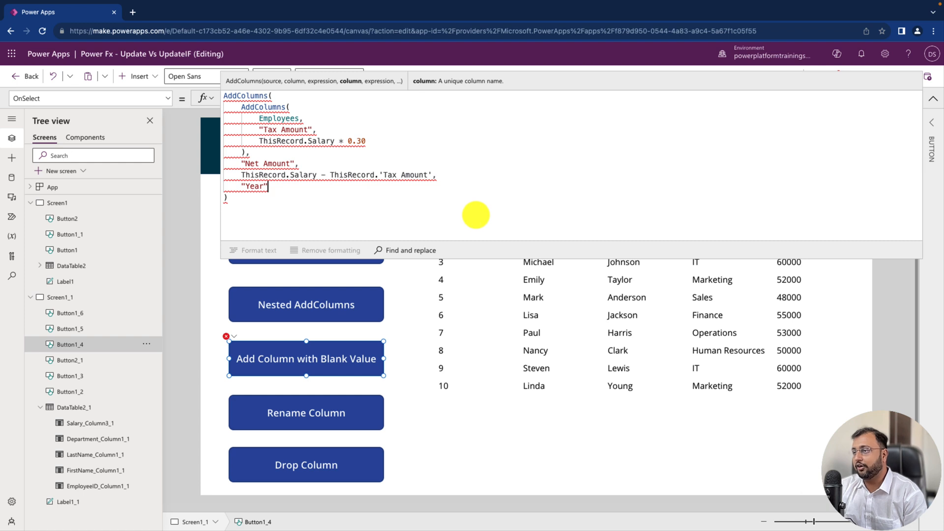
pyautogui.write(',""')
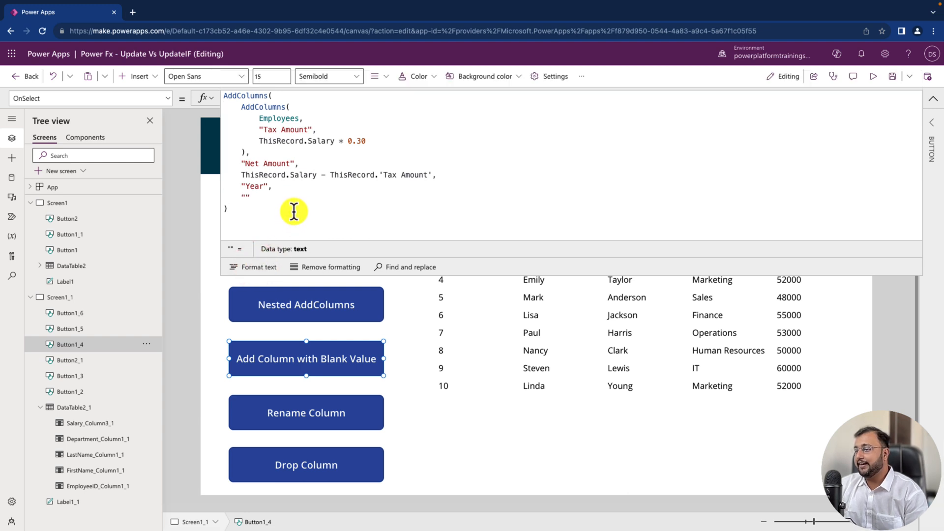
pyautogui.moveTo(294, 211); pyautogui.dragTo(230, 128)
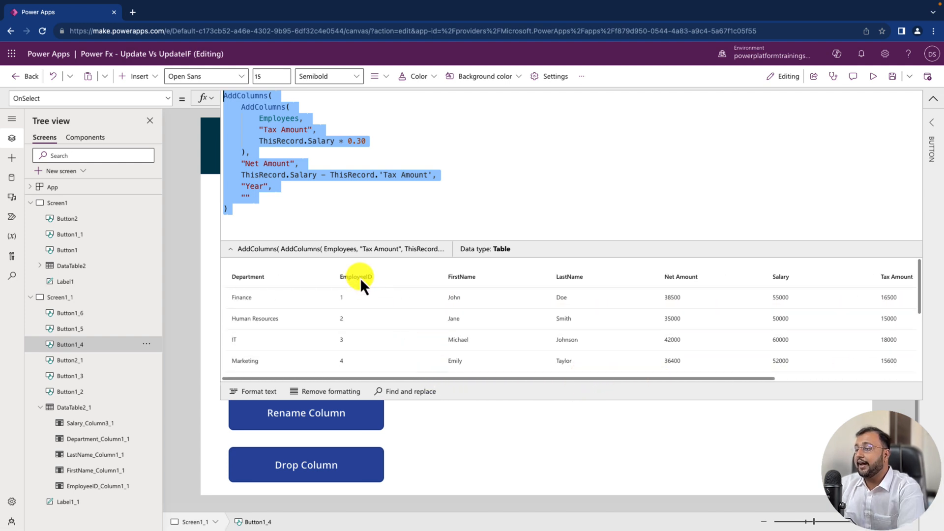
pyautogui.moveTo(386, 275)
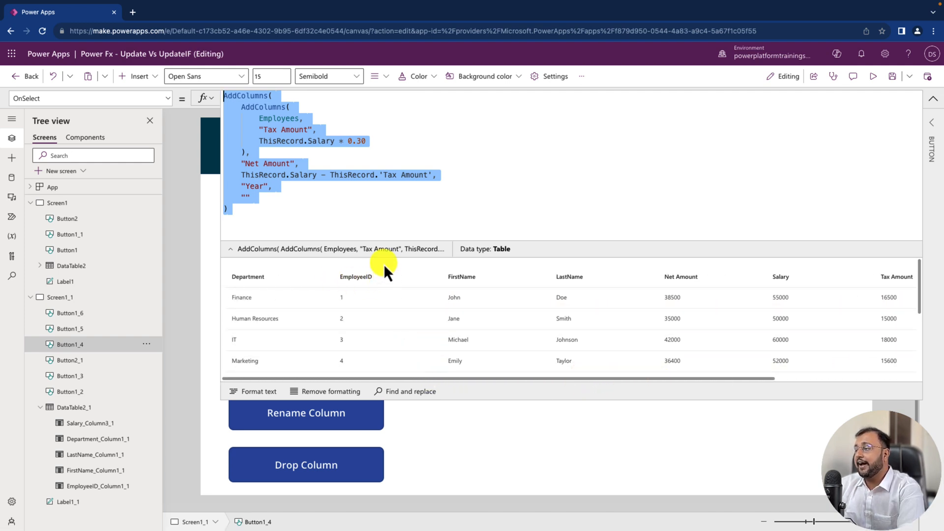
pyautogui.moveTo(359, 289)
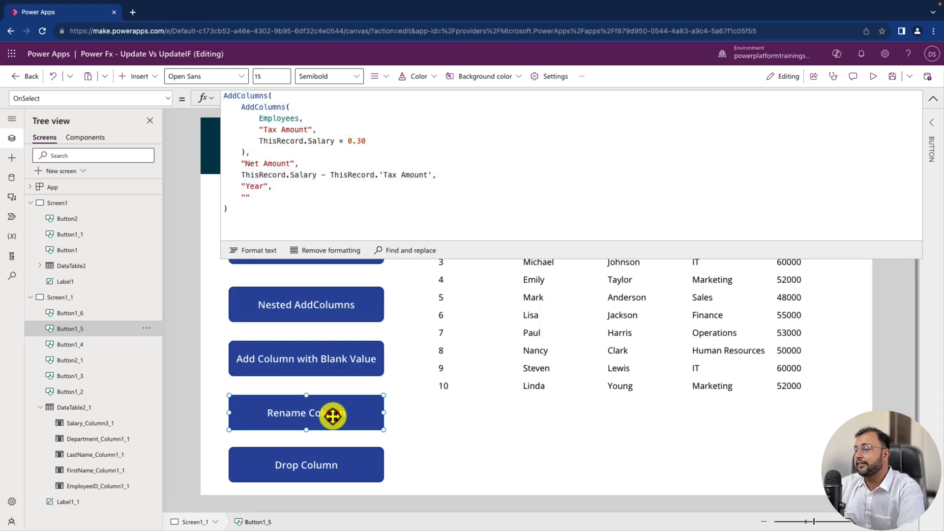
# Select the Rename Column button to review RenameColumns(Employees,"EmployeeID","Emp Number")
pyautogui.click(305, 413)
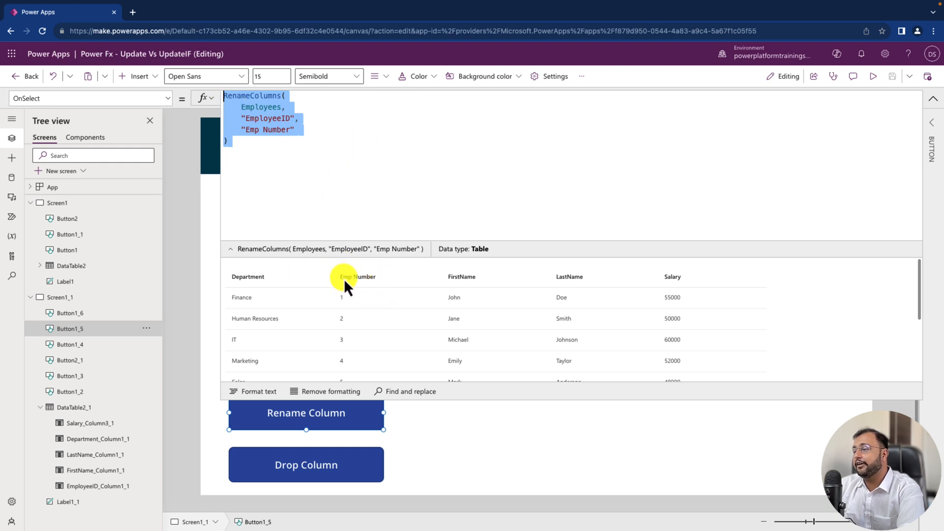
pyautogui.moveTo(371, 382)
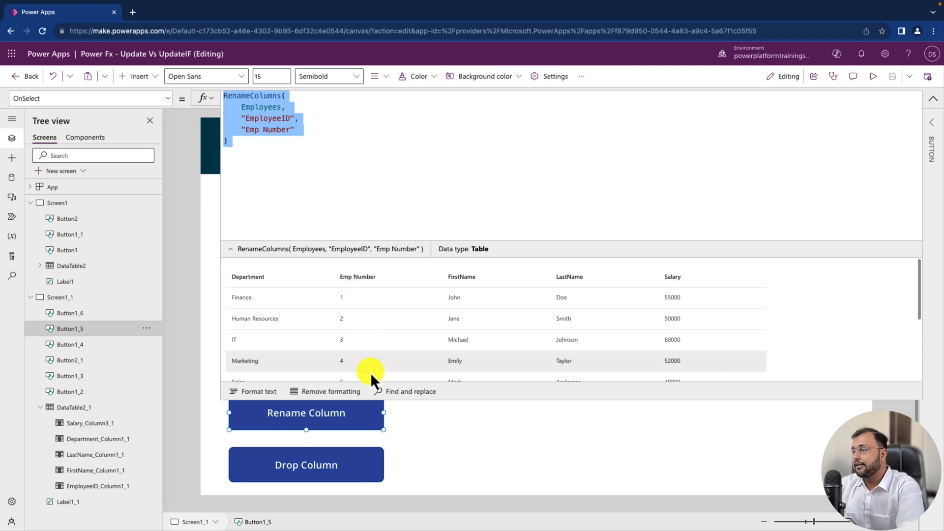
pyautogui.moveTo(655, 365)
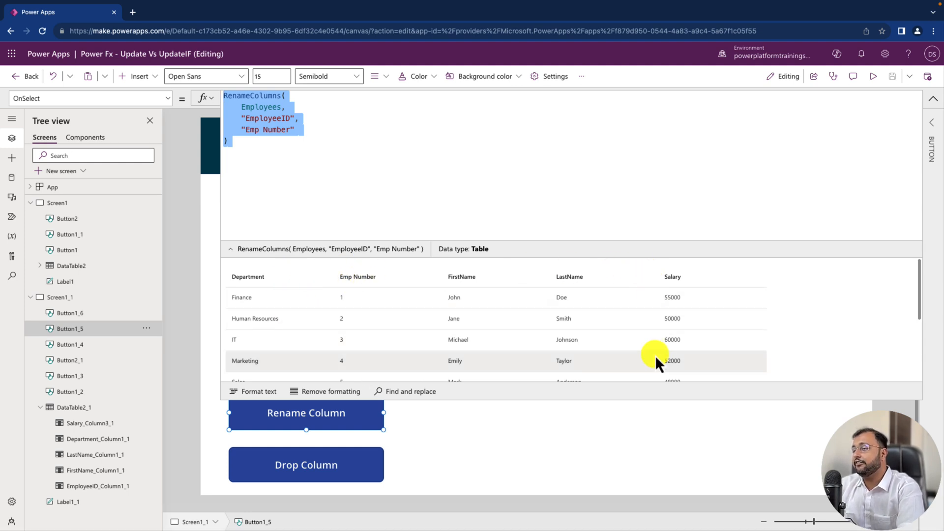
pyautogui.moveTo(364, 371)
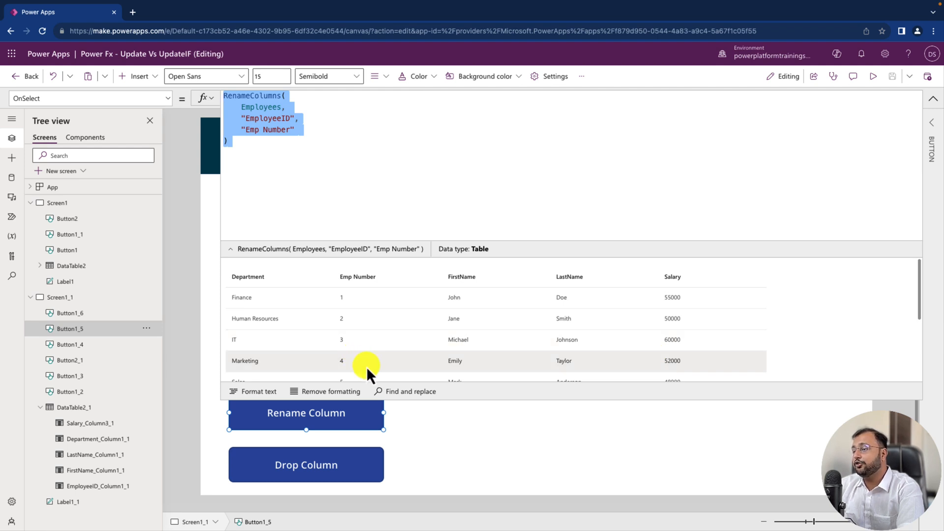
pyautogui.moveTo(384, 380)
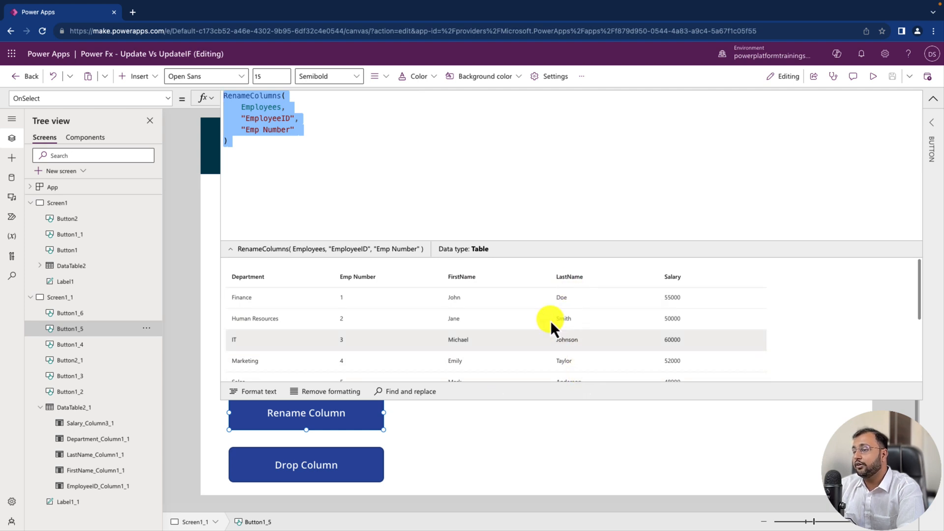
pyautogui.moveTo(458, 346)
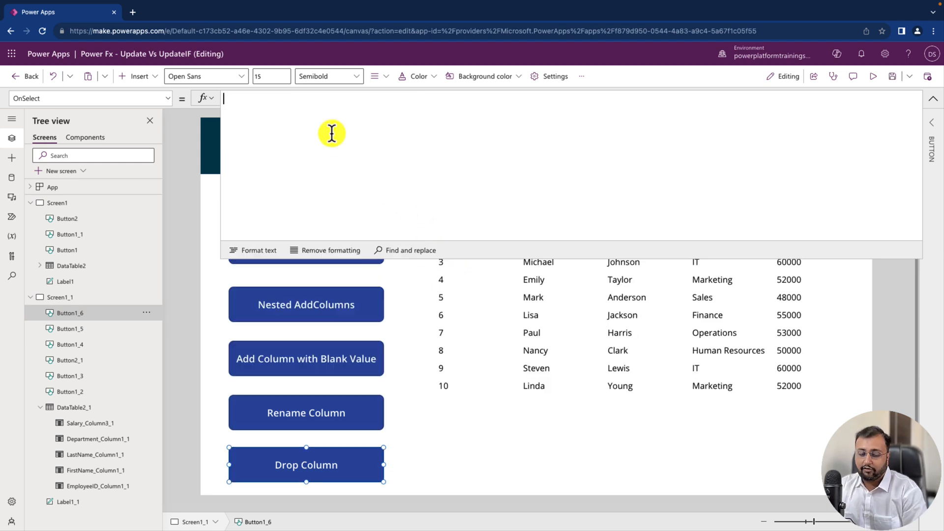
# Write ShowColumns(Employees,"EmployeeID","FirstName"), check the preview and collapse the formula bar
pyautogui.write('ShowColumns(Employees')
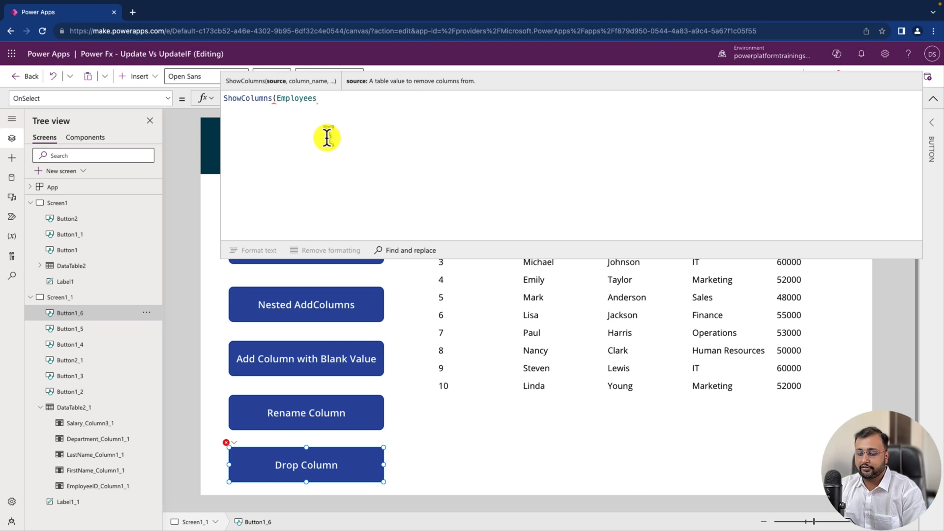
pyautogui.write(',"')
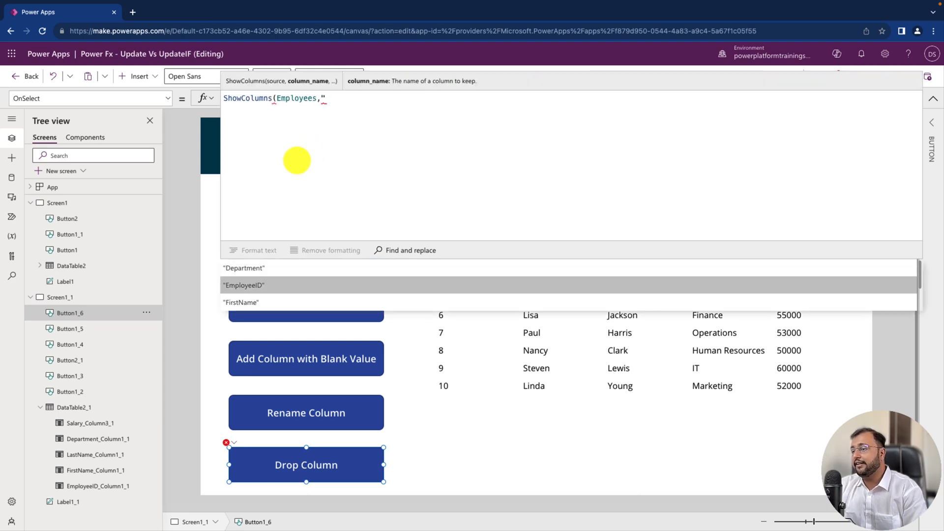
pyautogui.click(245, 285)
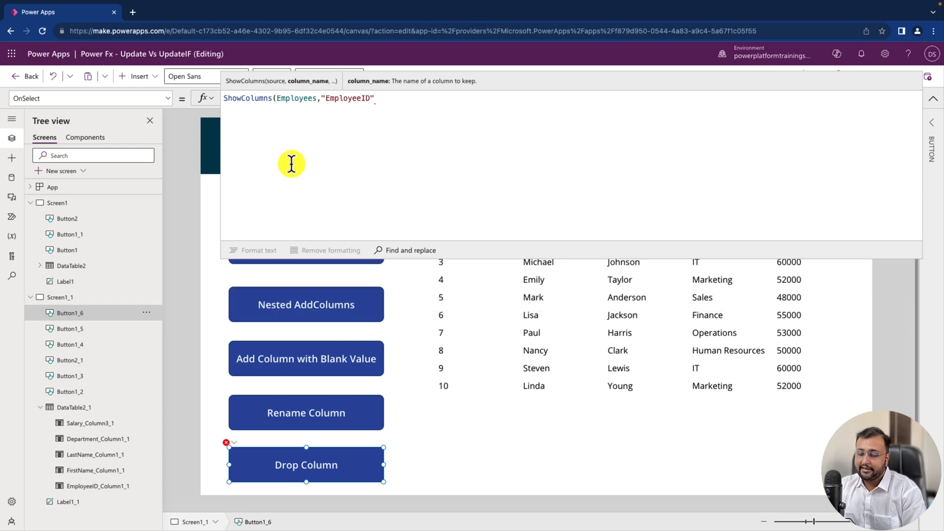
pyautogui.write(',')
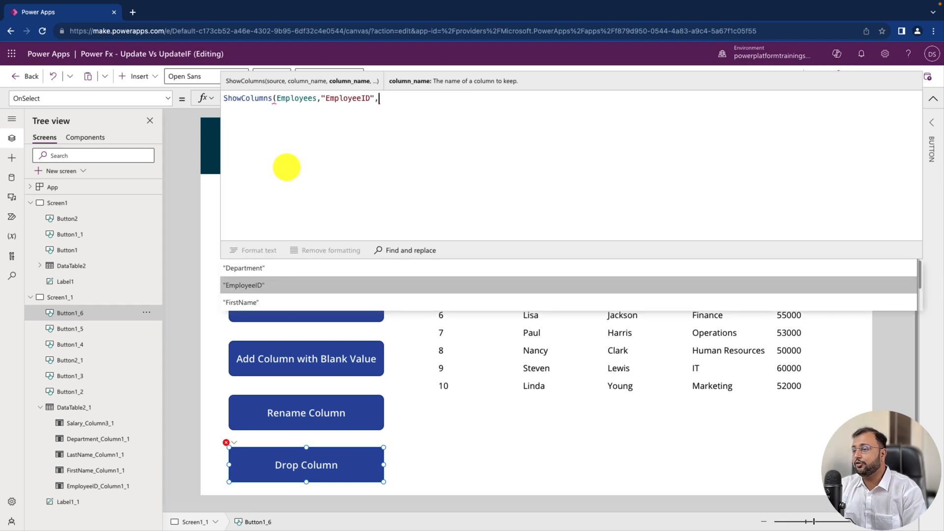
pyautogui.write('"FirstName"')
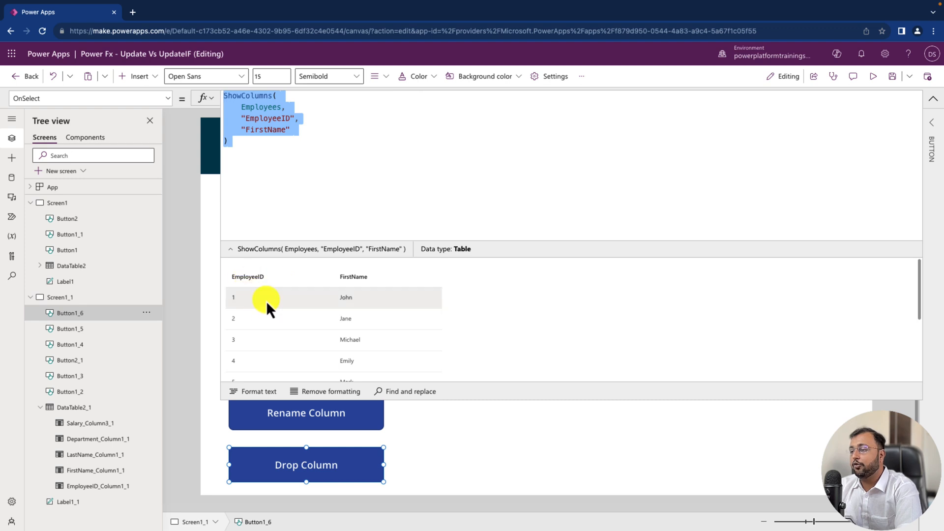
pyautogui.moveTo(382, 352)
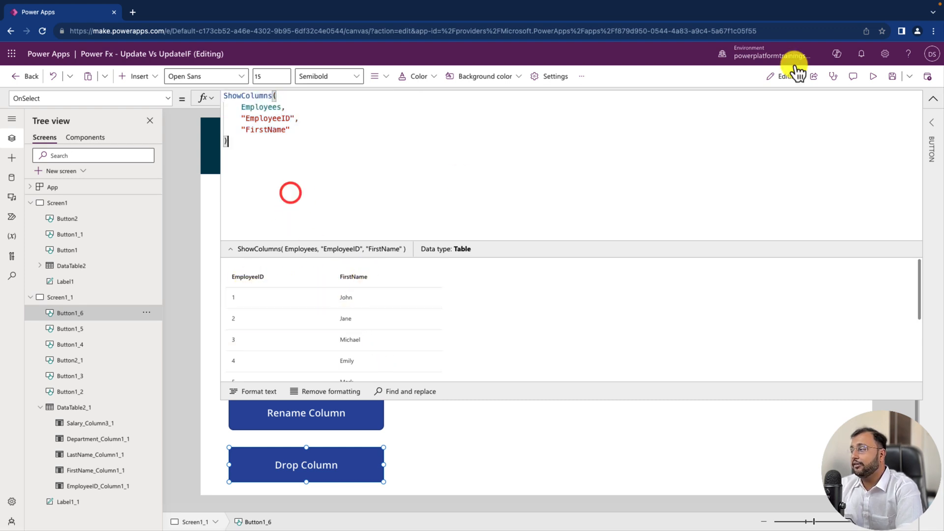
pyautogui.click(932, 98)
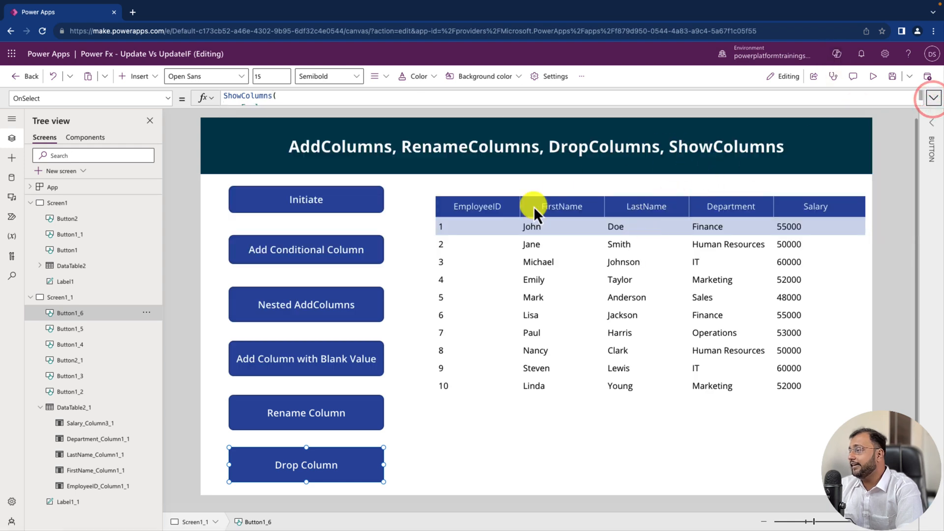
pyautogui.moveTo(804, 457)
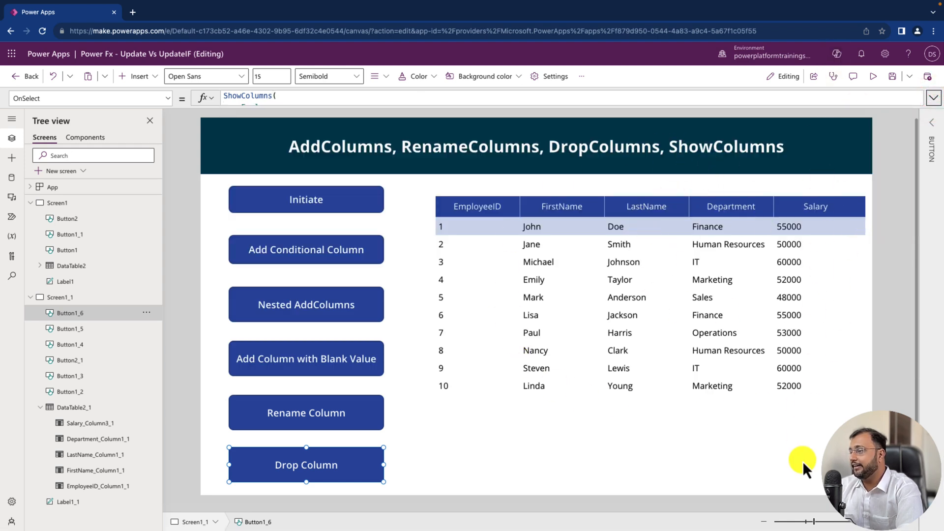
pyautogui.moveTo(750, 236)
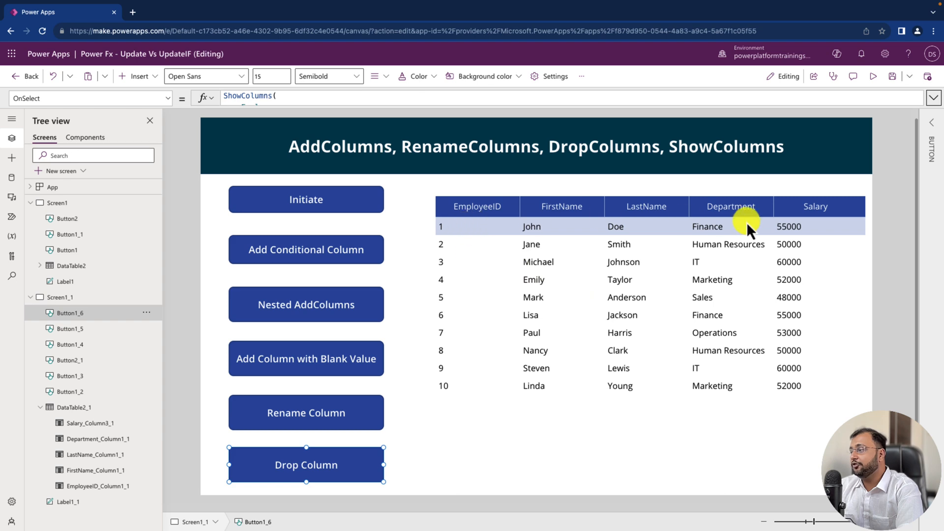
pyautogui.moveTo(736, 432)
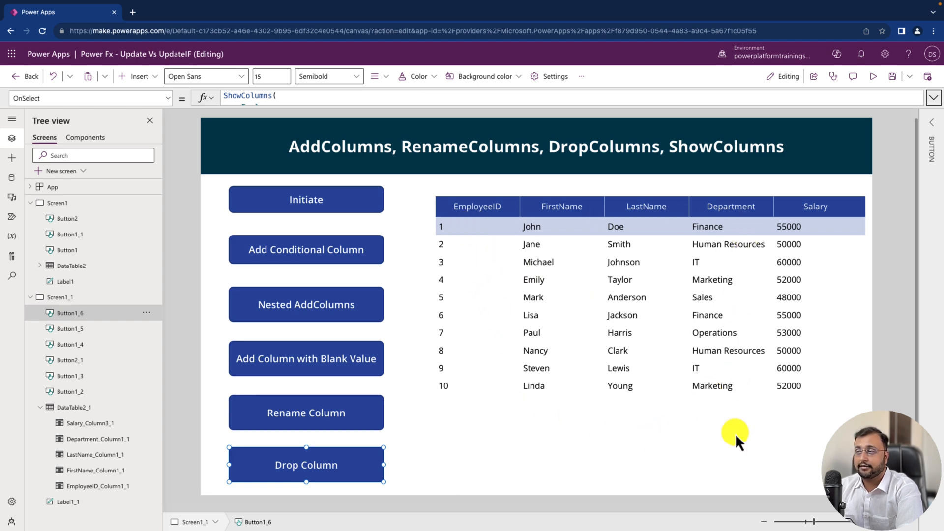
pyautogui.moveTo(375, 466)
pyautogui.write('Drop')
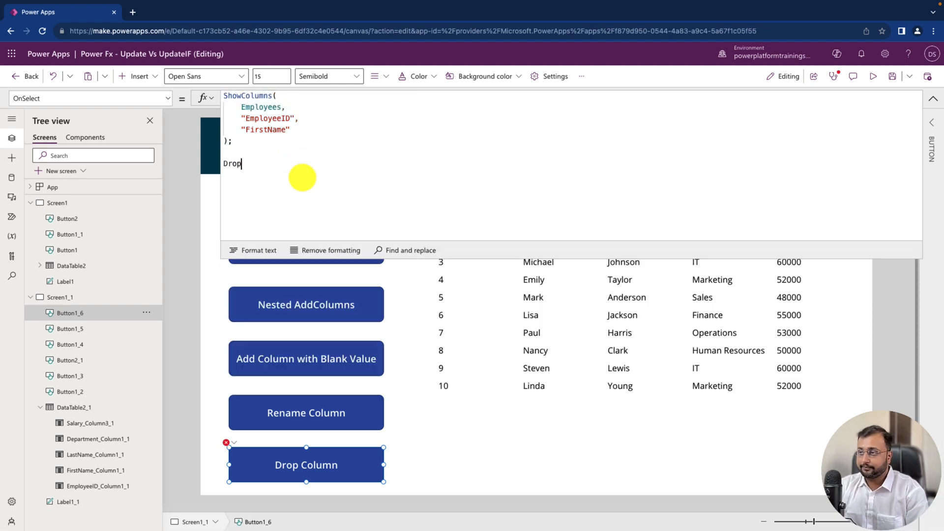
# Add DropColumns(Employees,"Salary") after the ShowColumns call
pyautogui.write('Columns(')
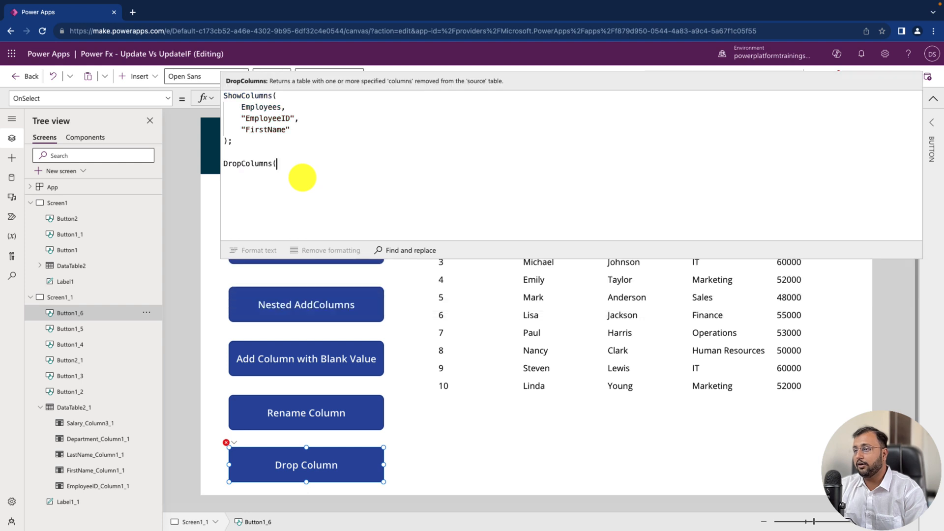
pyautogui.write('Employees')
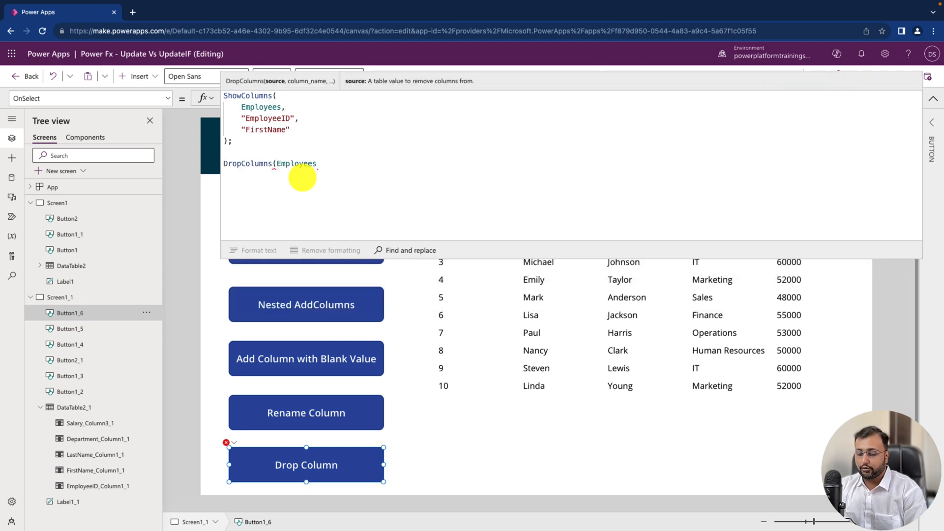
pyautogui.write(',')
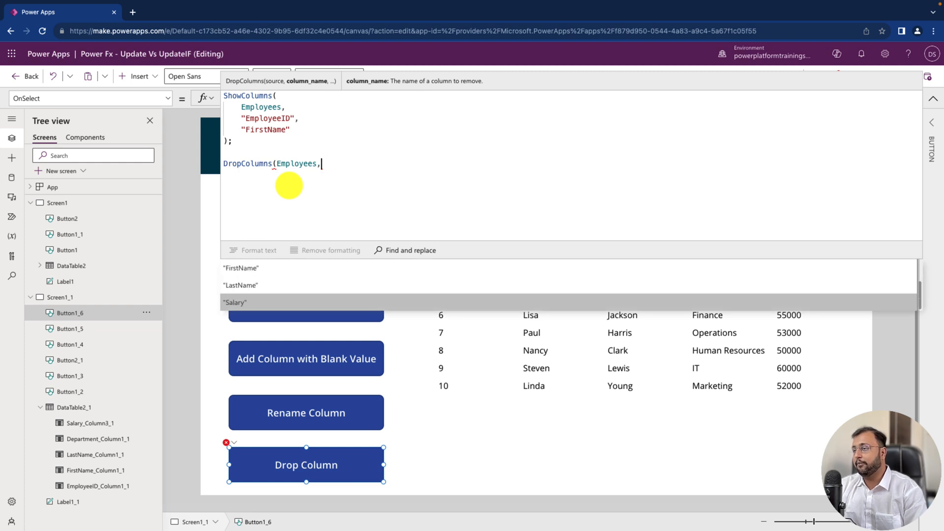
pyautogui.click(235, 303)
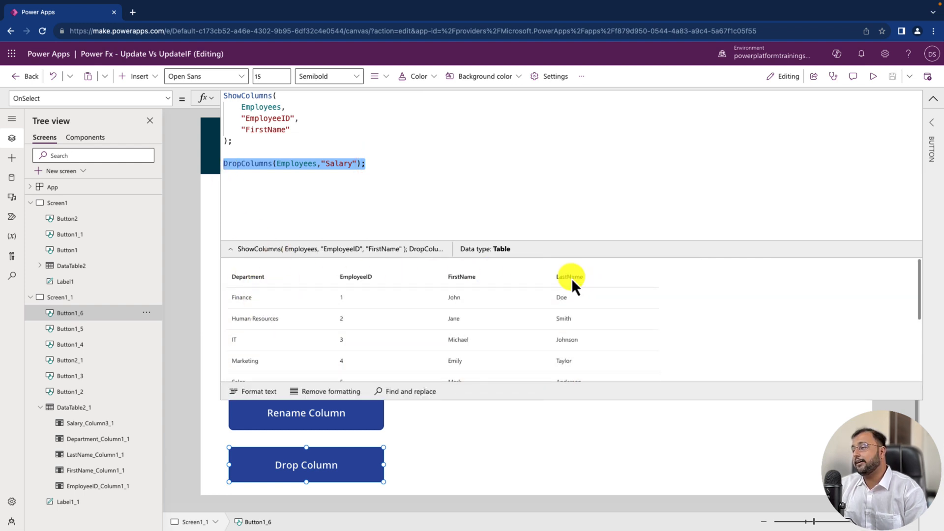
pyautogui.moveTo(726, 396)
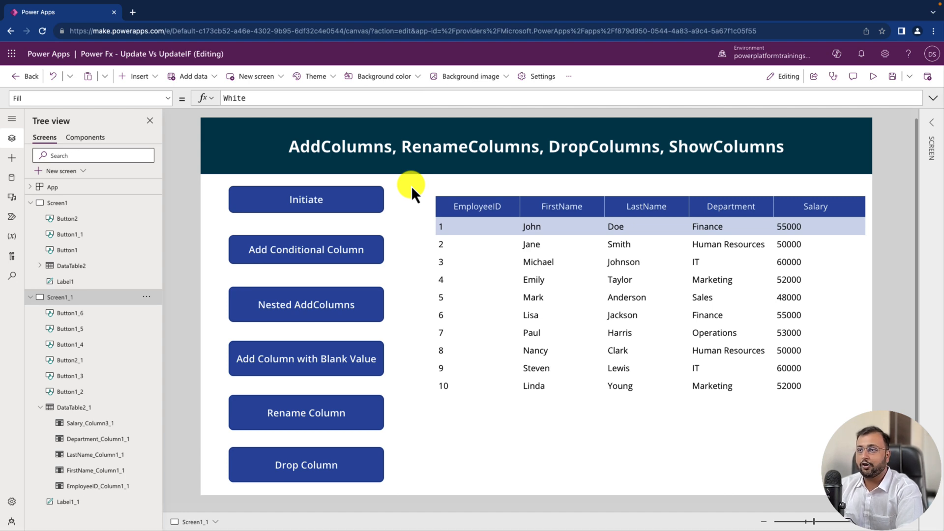
pyautogui.moveTo(765, 169)
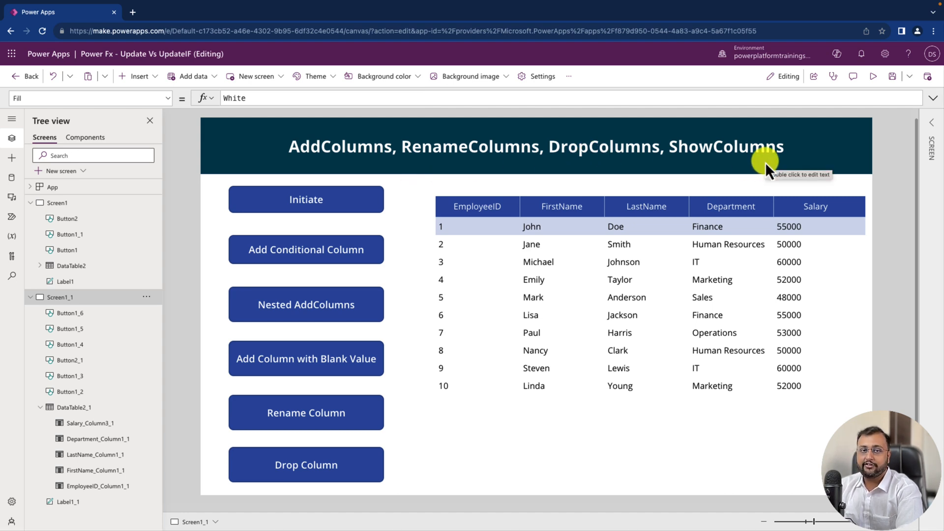
pyautogui.moveTo(307, 185)
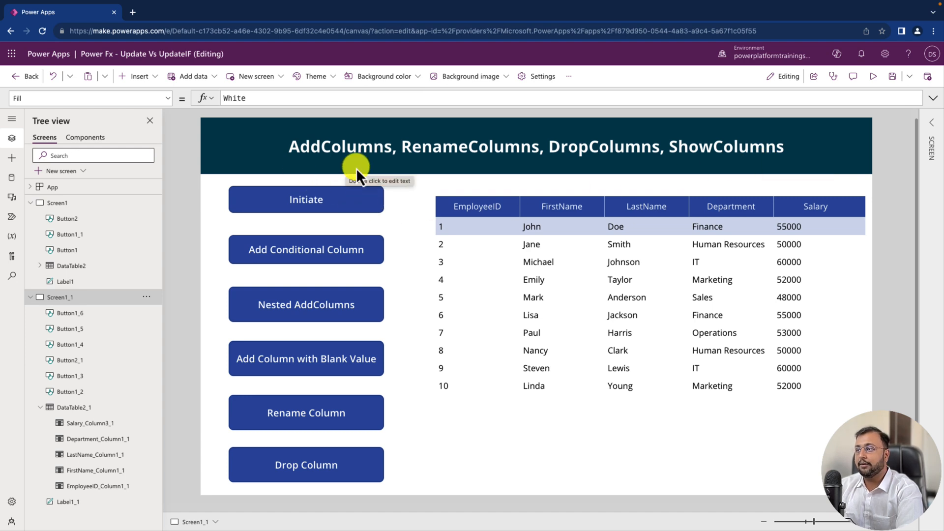
pyautogui.moveTo(391, 176)
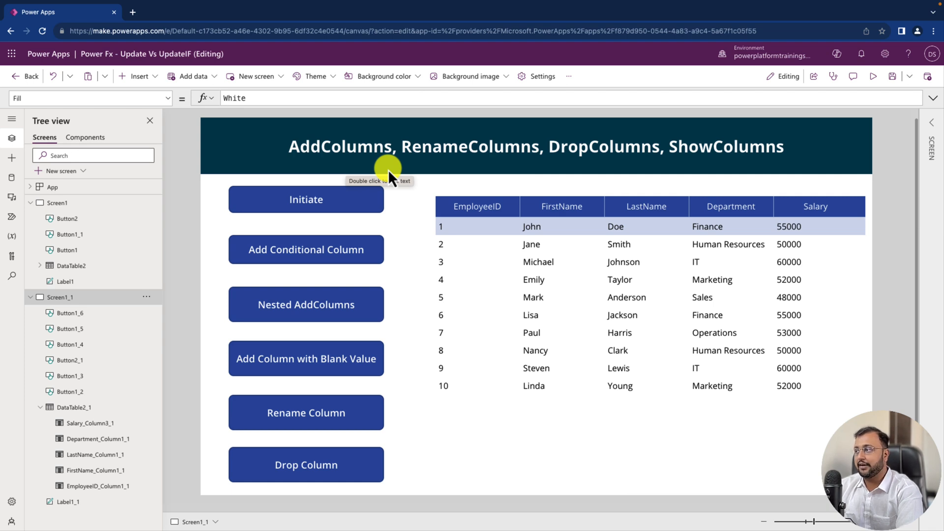
pyautogui.moveTo(615, 185)
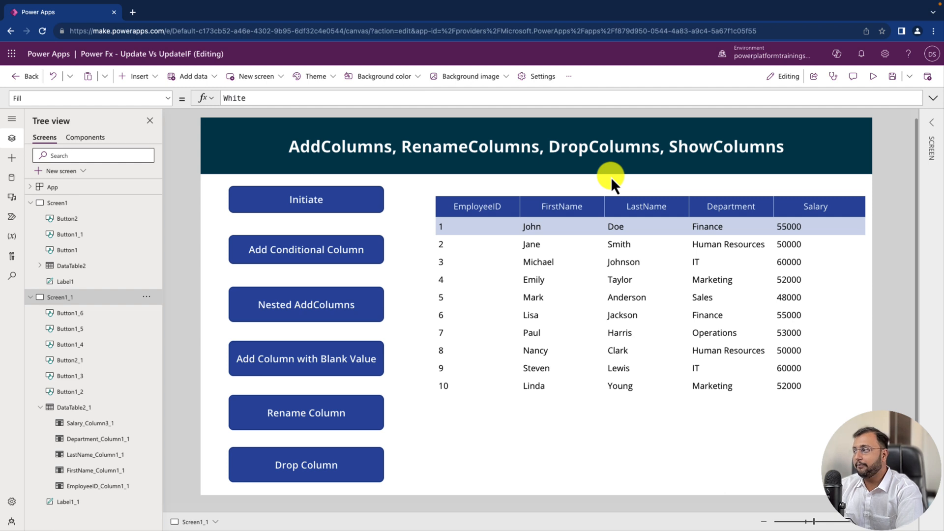
pyautogui.moveTo(728, 160)
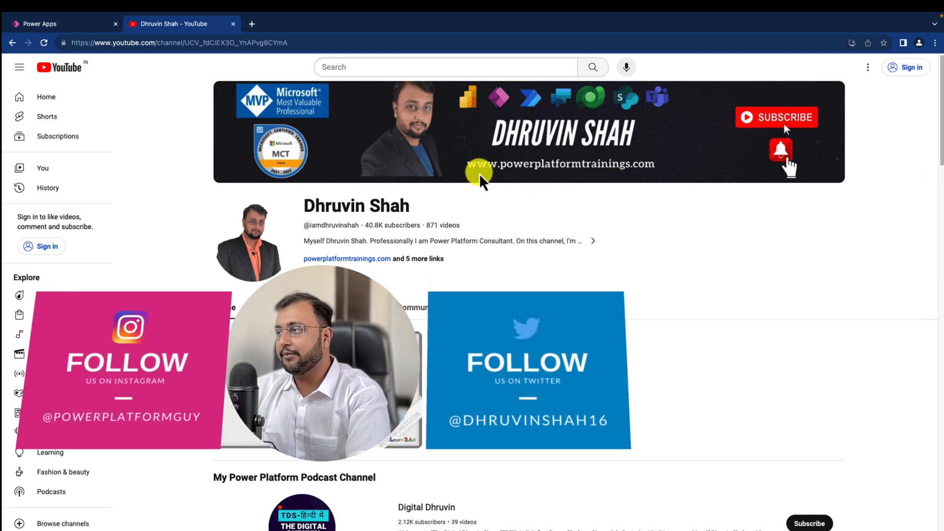
pyautogui.moveTo(476, 109)
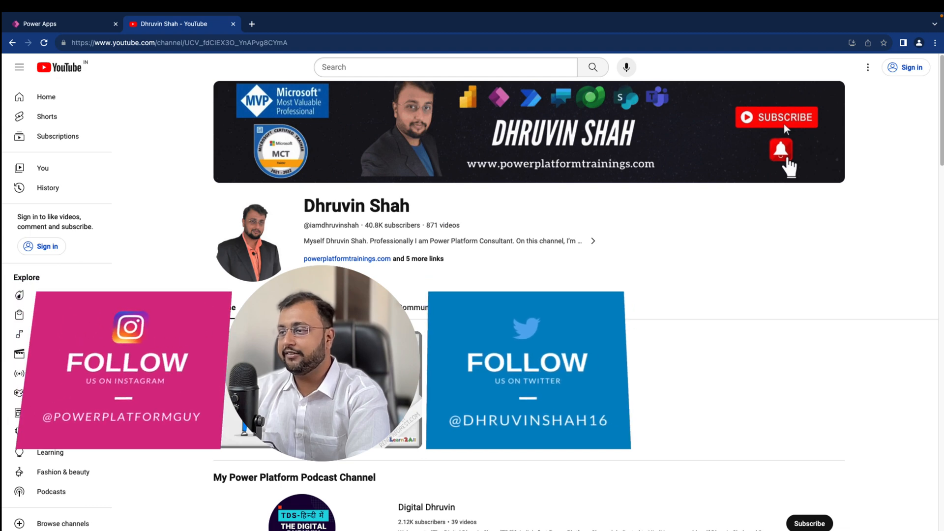
# Switch to the YouTube tab showing the trainer's channel home page
pyautogui.click(506, 307)
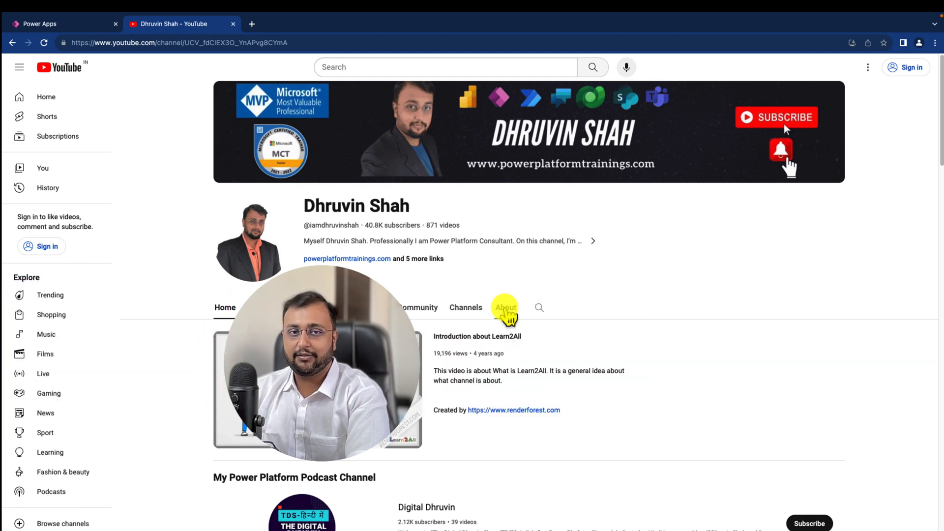